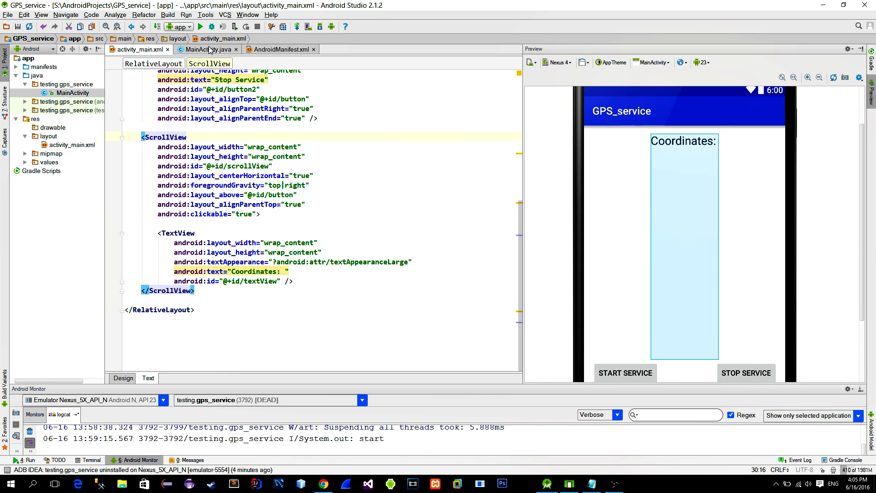
# - Review the start/stop button and coordinates wiring in MainActivity, then open AndroidManifest.xml
pyautogui.click(207, 50)
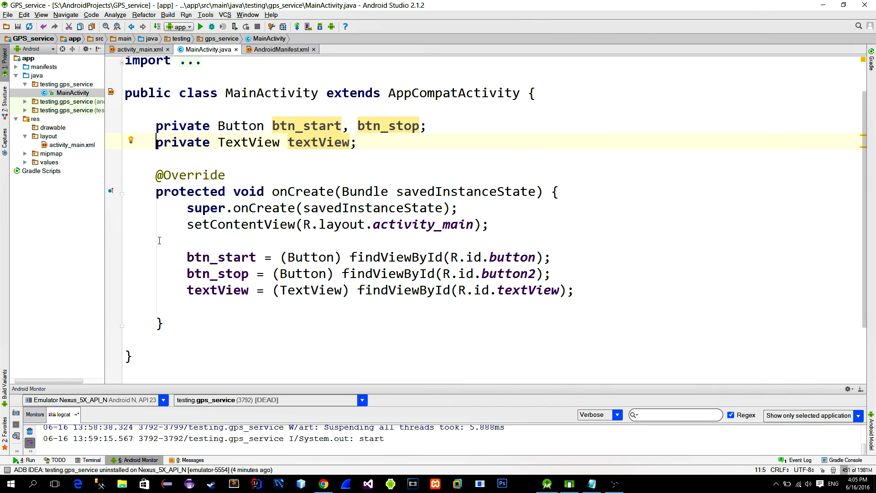
pyautogui.moveTo(187, 256); pyautogui.dragTo(573, 290)
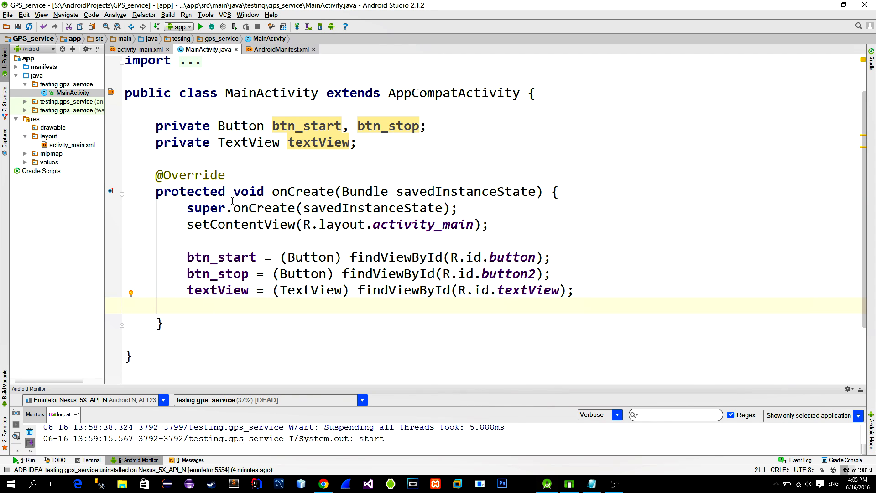
pyautogui.click(281, 50)
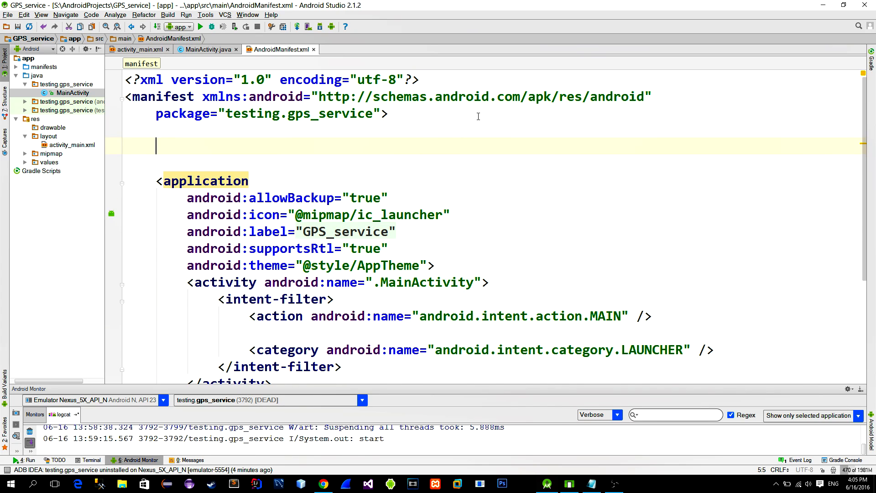
# - Add the ACCESS_COARSE_LOCATION uses-permission to the manifest and make GPS_Service extend Service
pyautogui.write('<uses-permission android:name="android.permission.ACCESS_COARSE_LOCATION" />')
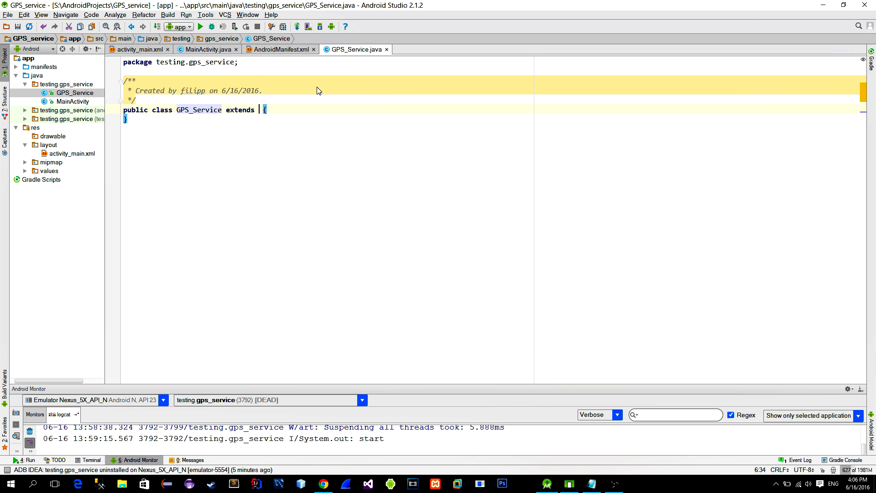
pyautogui.write('Service')
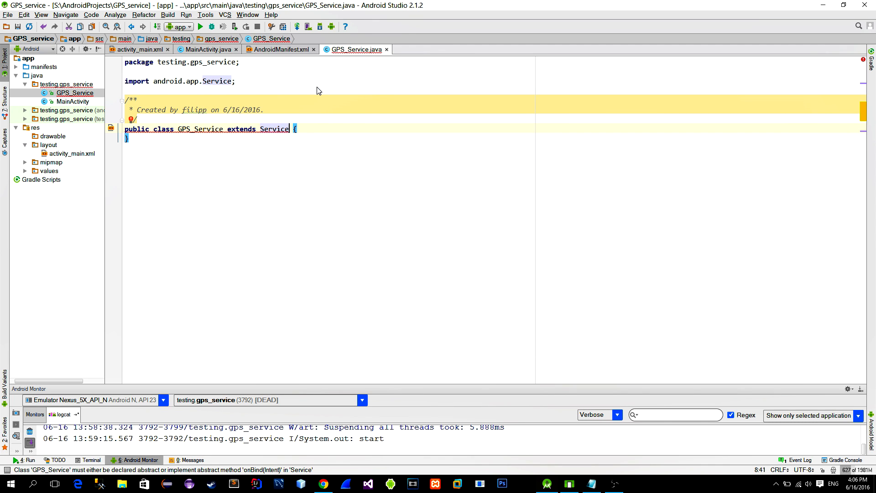
# - In MainActivity, call runtime_permissions() and declare it as a boolean method
pyautogui.click(209, 49)
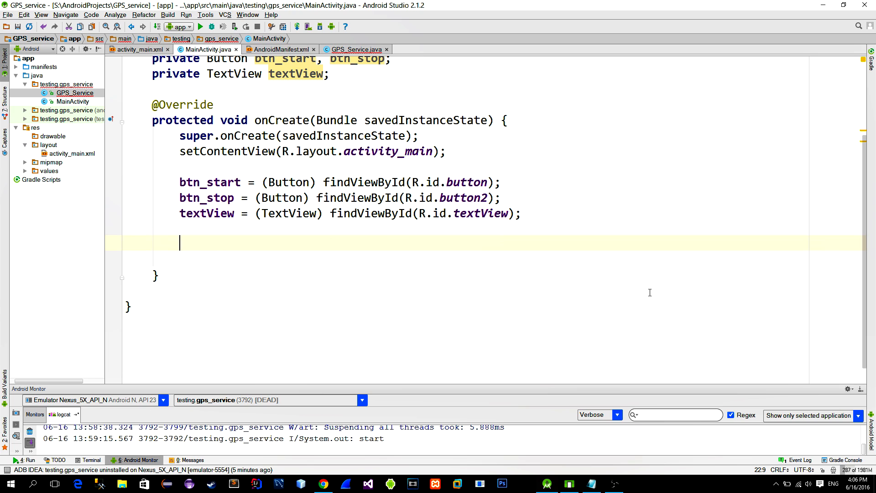
pyautogui.write('runtime_permissions')
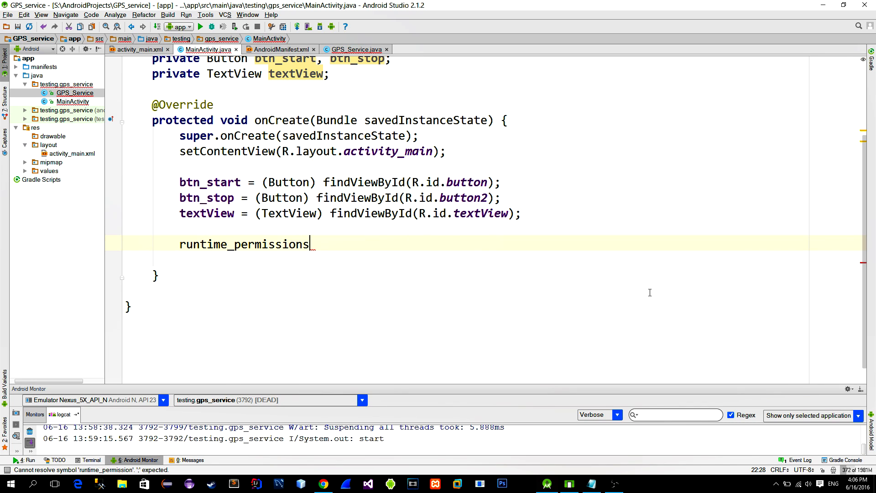
pyautogui.write('();')
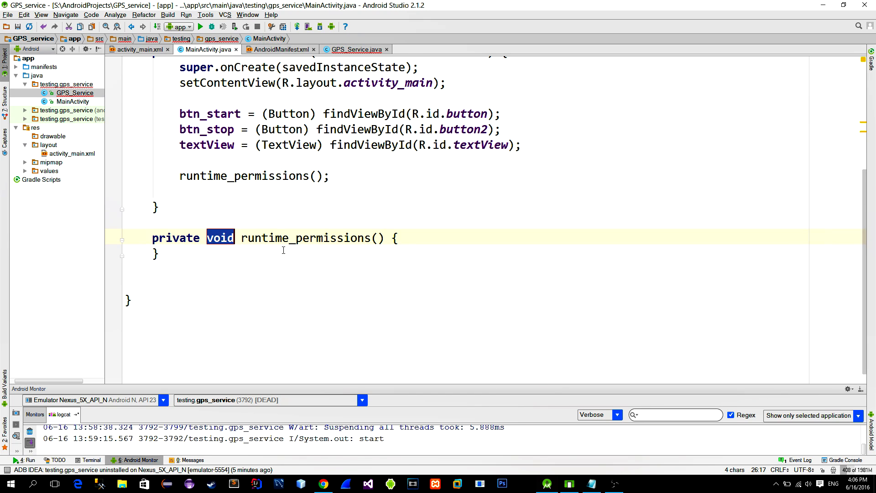
pyautogui.write('boolean')
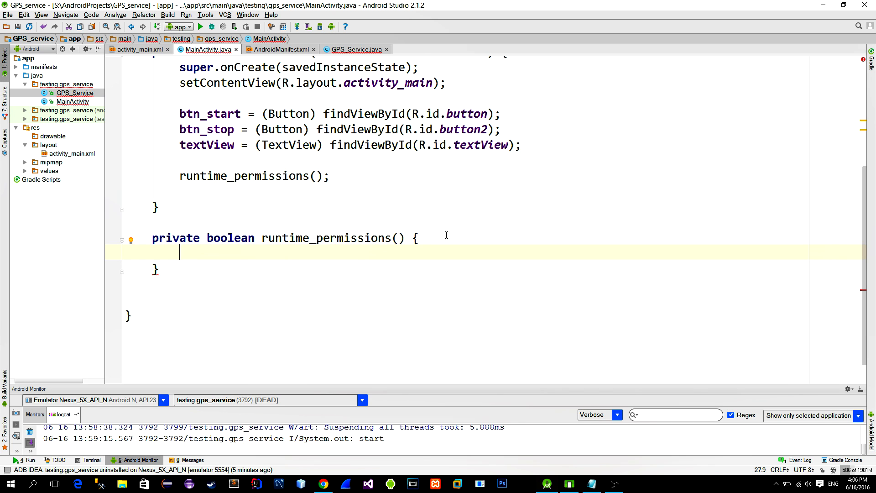
# - Check the SDK version and location permissions, requesting both with code 100 and returning true/false
pyautogui.write('if(Build.VERSION.SDK_INT >= 23 **')
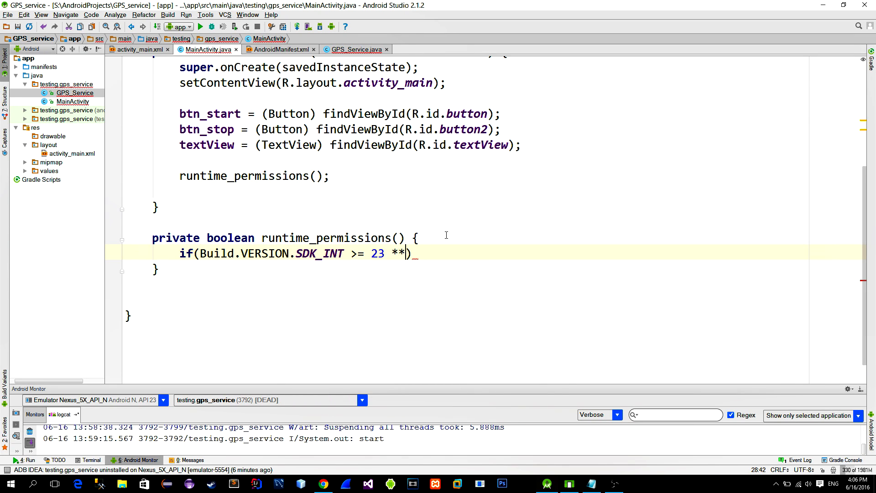
pyautogui.write('&&')
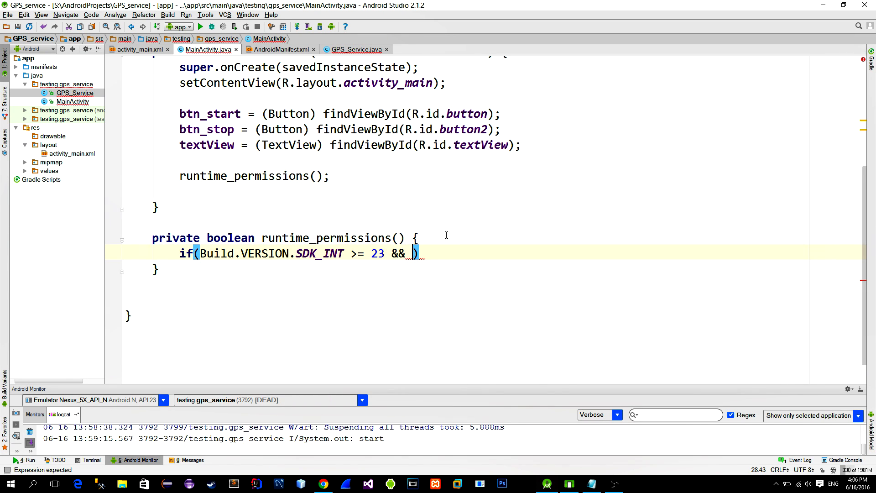
pyautogui.write('ContextCompat.checkSelfPermission(this, Manifest.permission.ACCESS_FINE_LOCATION')
pyautogui.write('requestPermissions(new String[]{Manifest.permission.ACCESS_FINE_LOCATION, Manifest.permission.ACCESS_COARSE_LOCATION});')
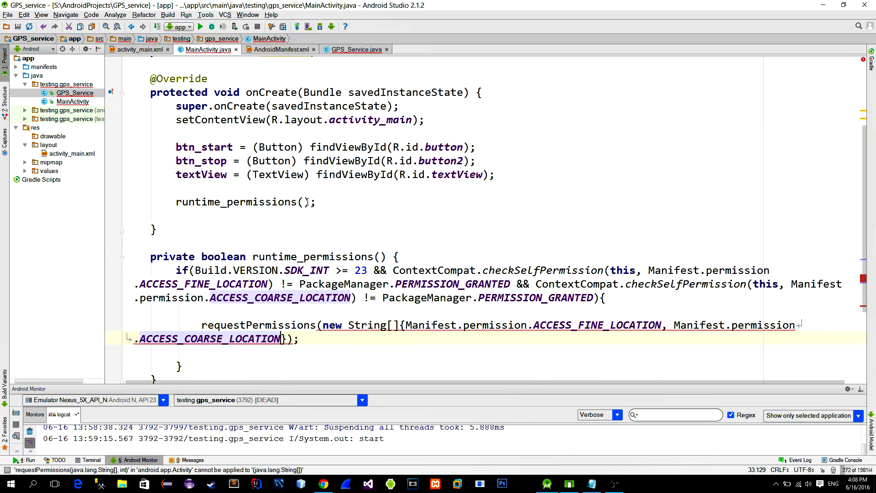
pyautogui.write(',')
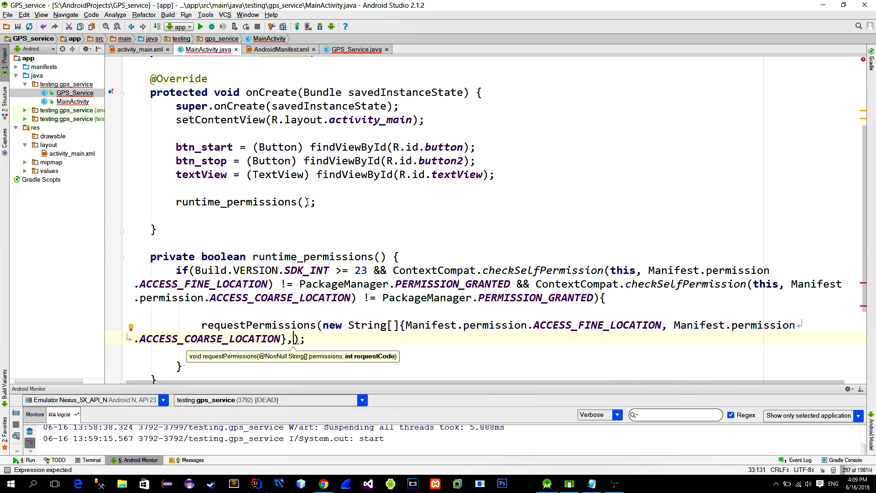
pyautogui.write('100')
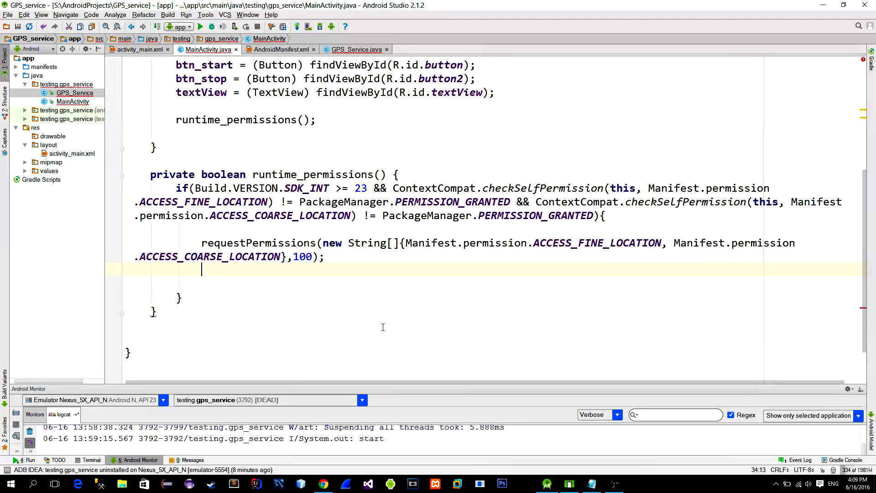
pyautogui.write('return true;')
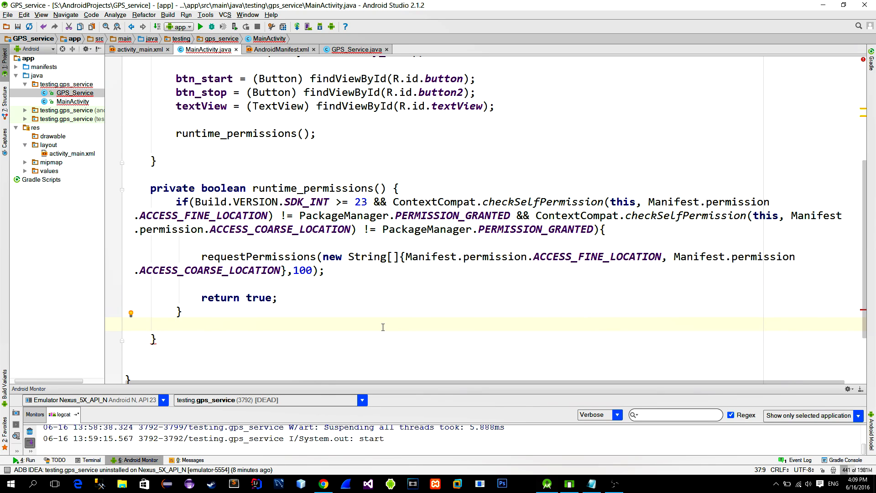
pyautogui.write('return false;')
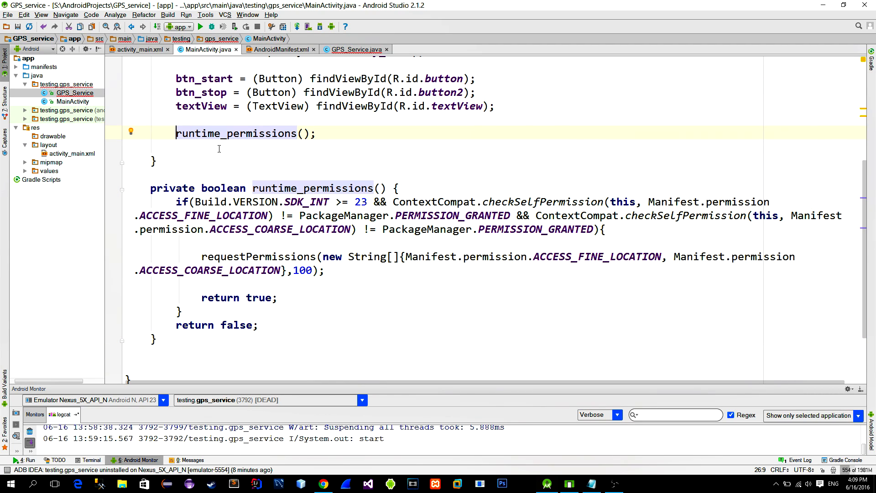
# - In onCreate, call enable_buttons() when runtime_permissions() returns false, and generate the missing method
pyautogui.write('if(!')
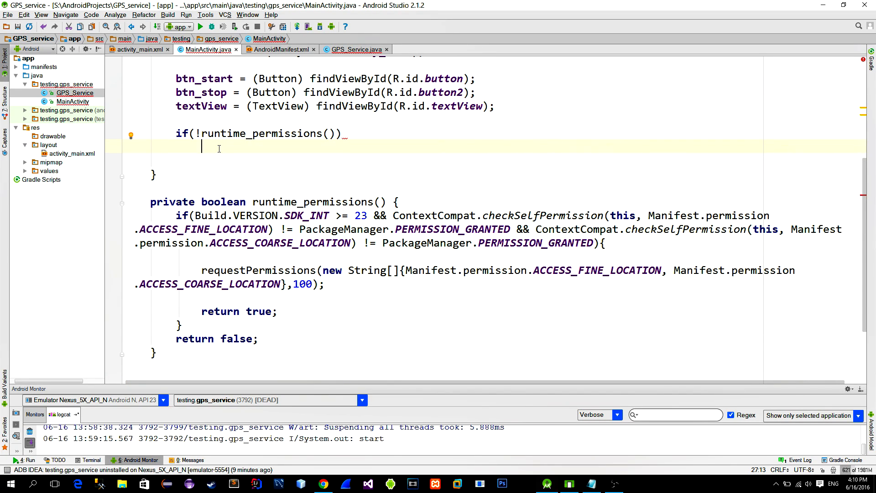
pyautogui.write('enable')
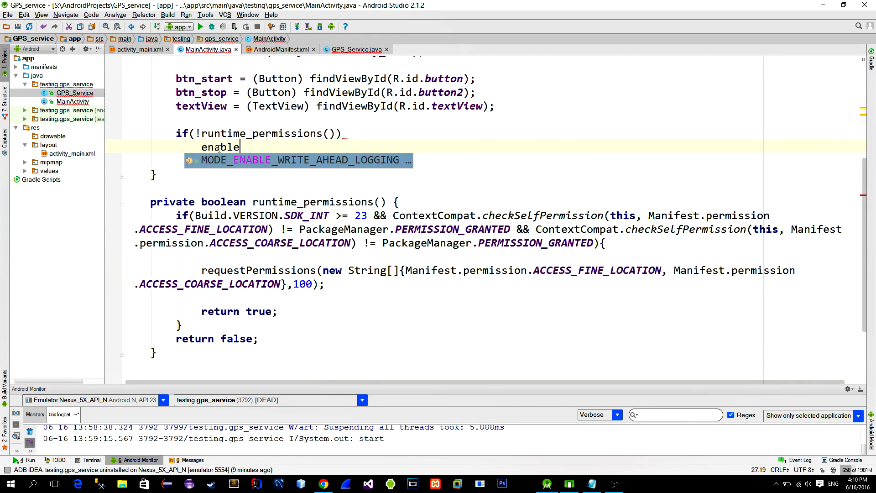
pyautogui.write('_buttons();')
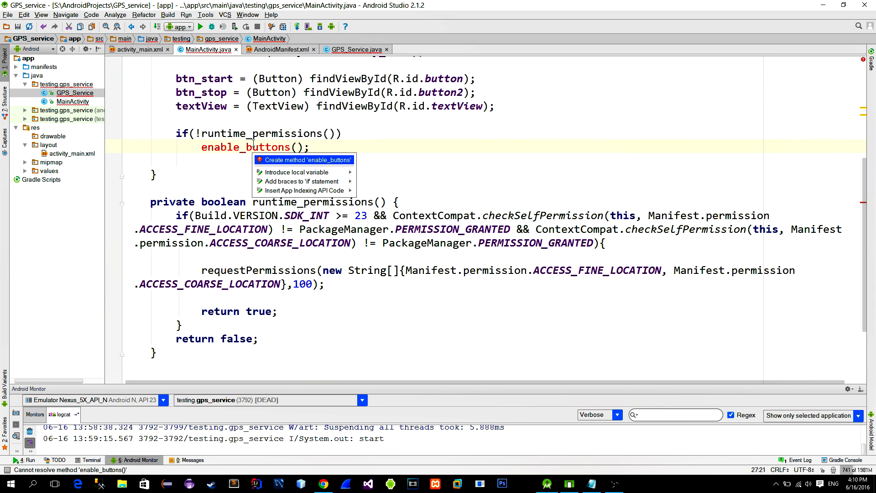
pyautogui.click(303, 160)
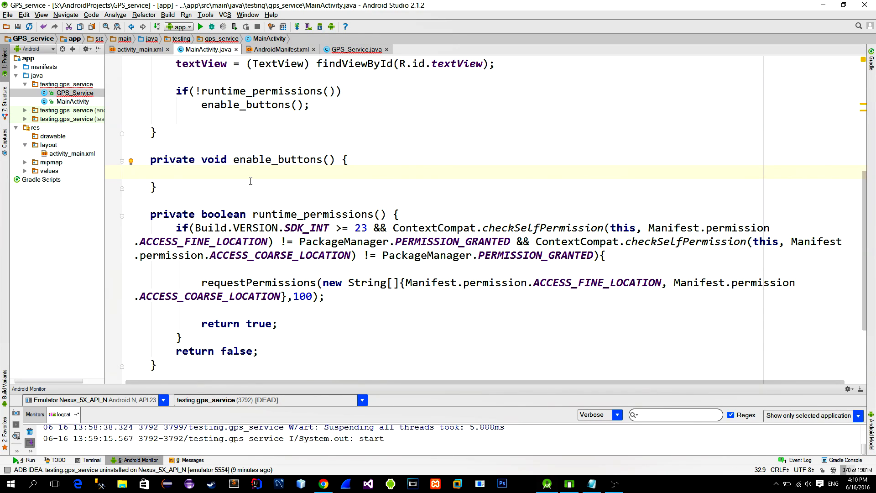
# - Override onRequestPermissionsResult, checking request code 100 and that both permissions were granted
pyautogui.write('onreq')
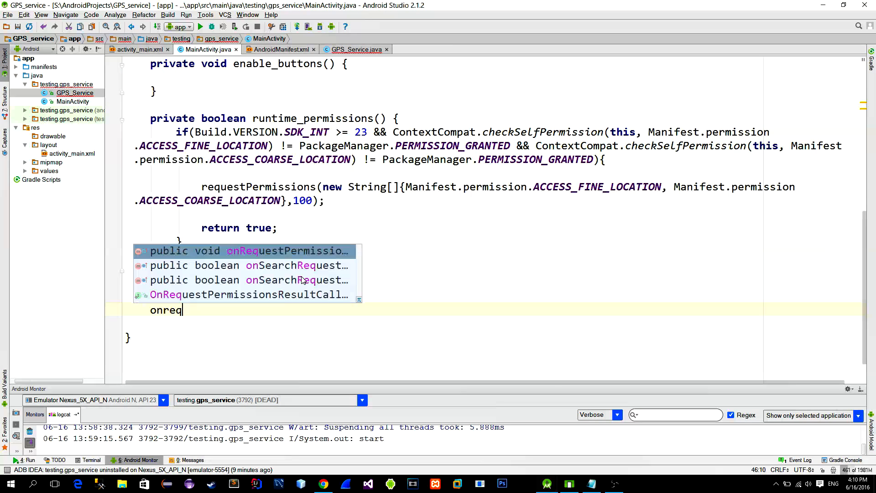
pyautogui.press('Enter')
pyautogui.write('if(requestCode == ')
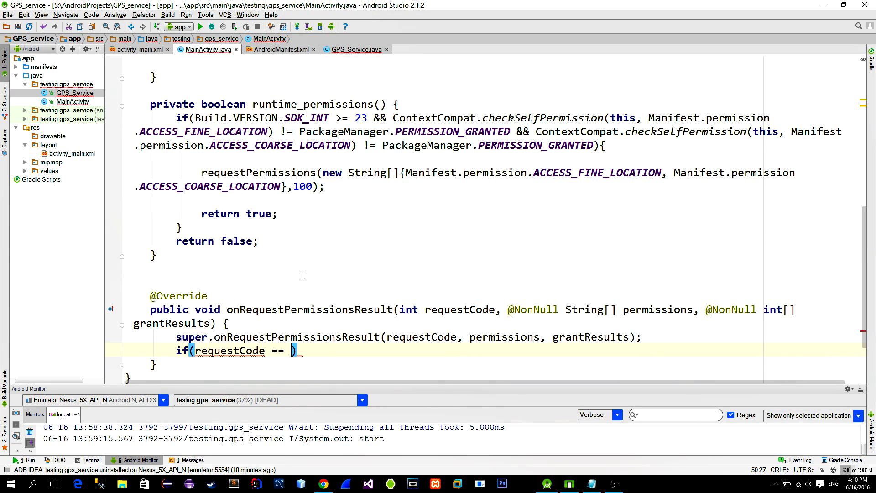
pyautogui.write('100')
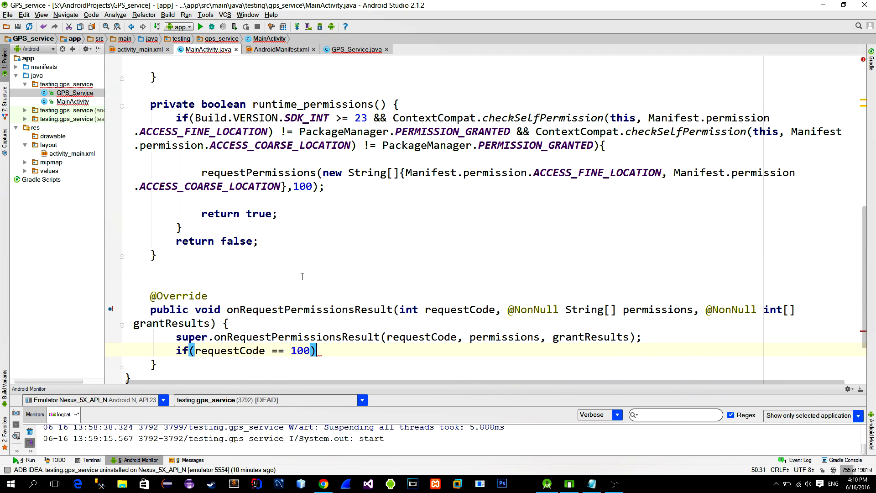
pyautogui.write('{')
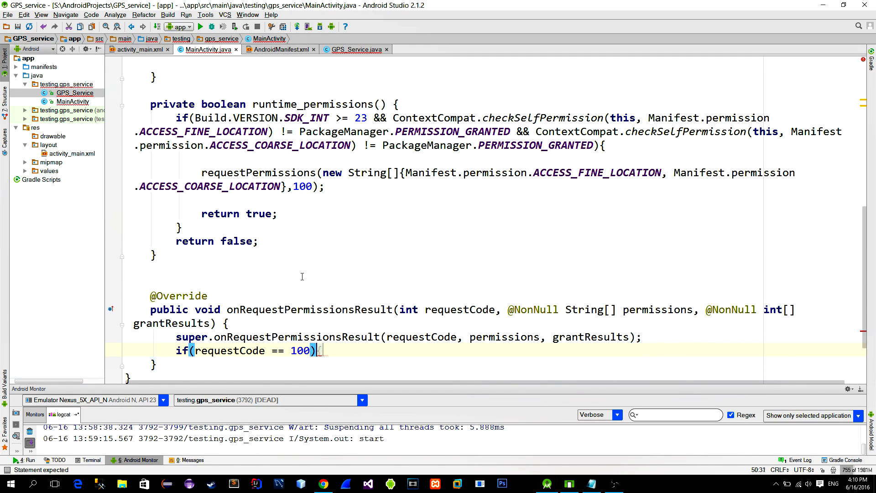
pyautogui.write('if( grantResults[0] == PackageManager.PERMISSION_GRANTED && grantResults[1] == PackageManager')
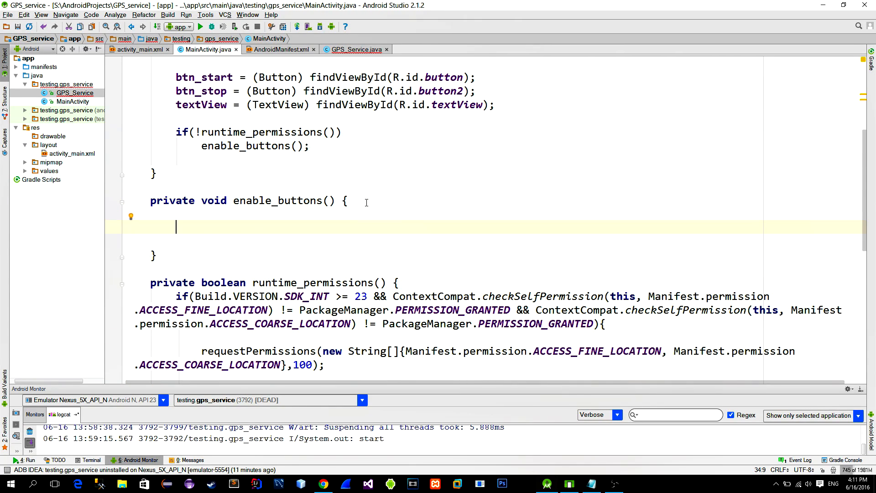
# - Add start/stop click listeners; the start listener builds a GPS_Service Intent and calls startService(i)
pyautogui.write('btn_start.setOnClickListener(new O);')
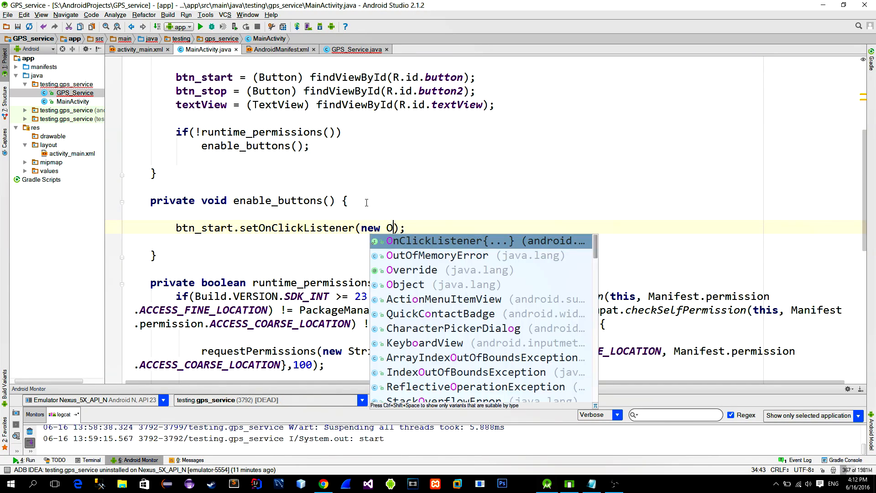
pyautogui.write('btn_stop.setOnClickListener(new View.OnClickListener() {')
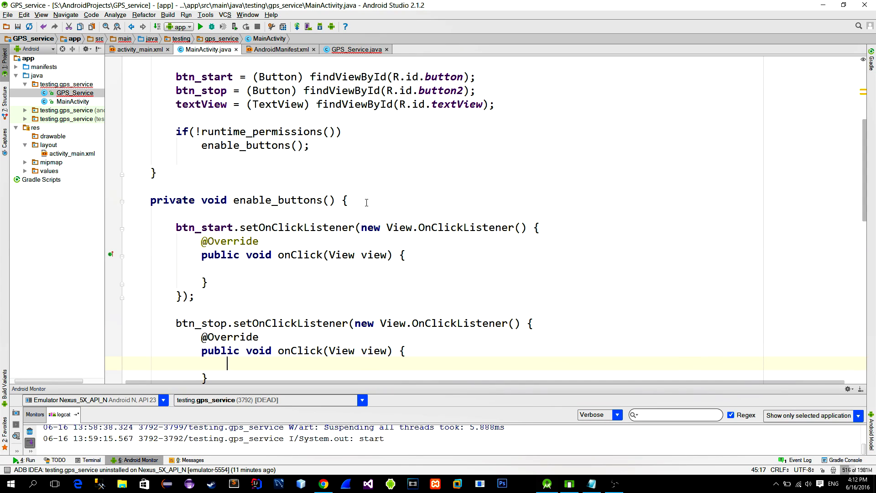
pyautogui.scroll(-3)
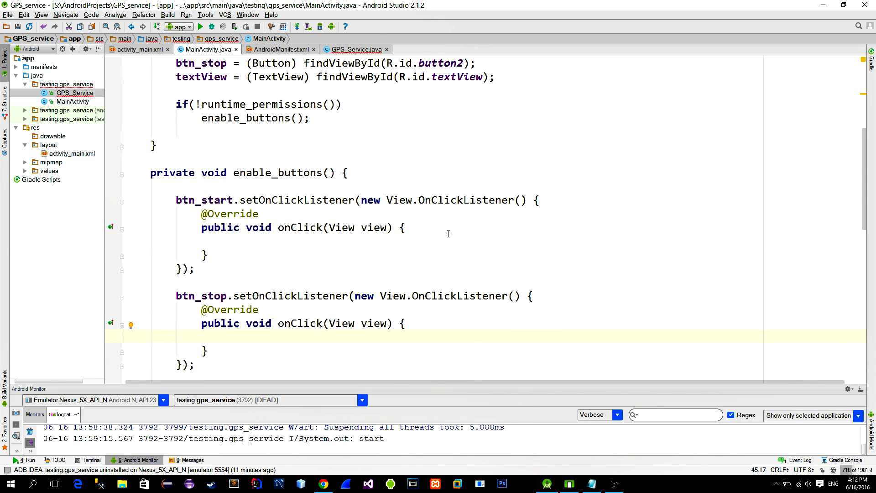
pyautogui.write('Intent i =new I')
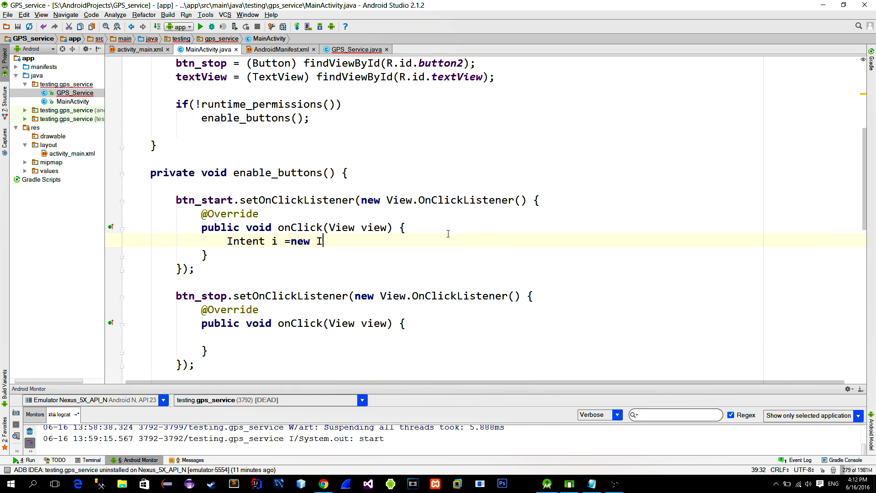
pyautogui.write('ntent()')
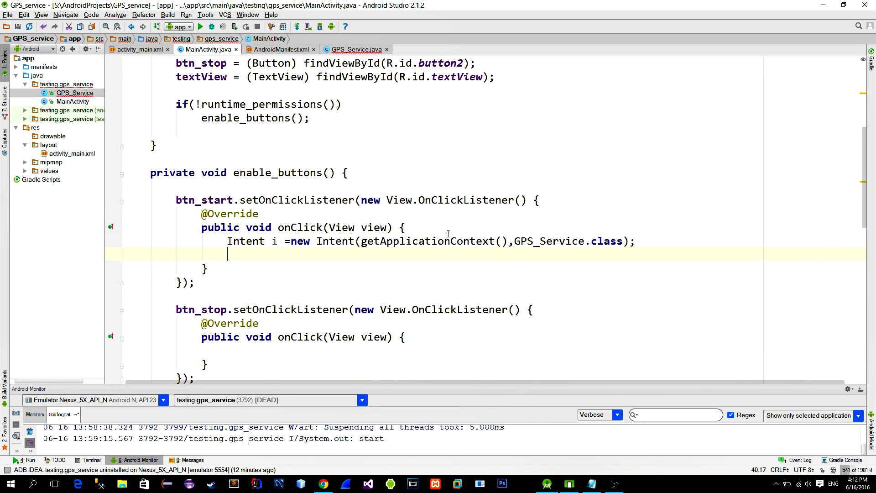
pyautogui.write('startService()')
pyautogui.click(494, 350)
pyautogui.write('Intent i = new Intent(getApplicationContext(),GPS_Service')
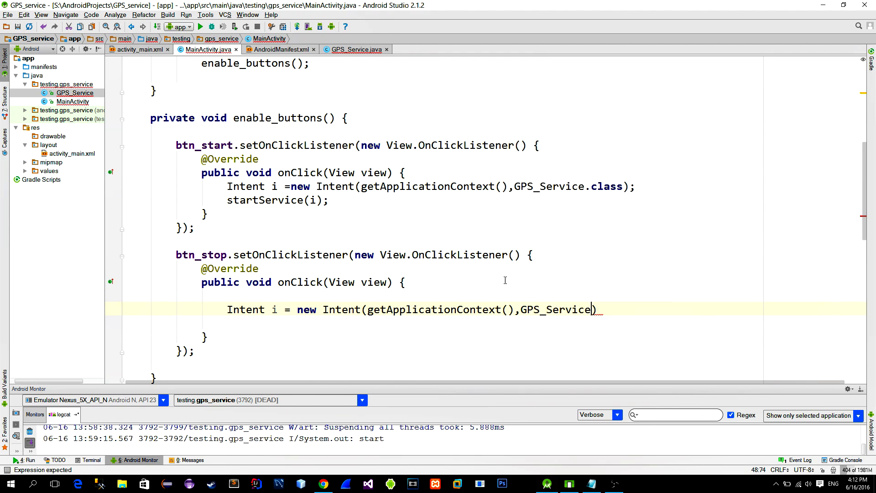
pyautogui.write('.class);')
pyautogui.write('on')
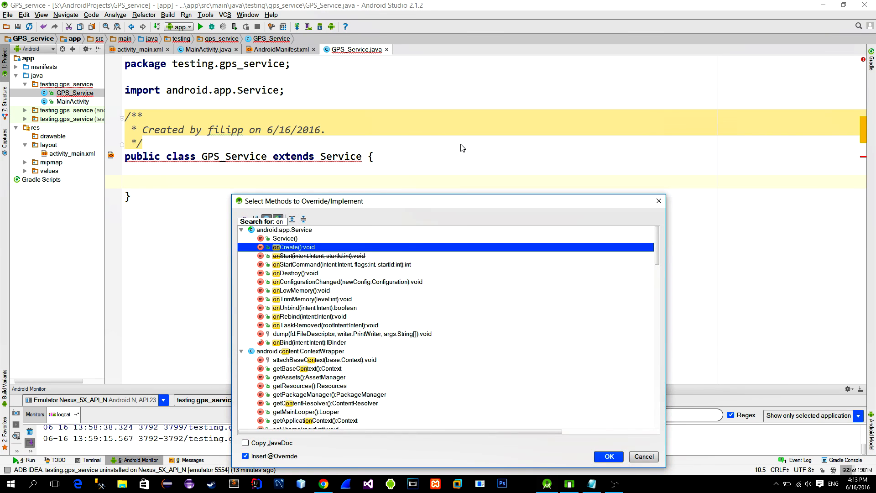
# - Add onBind returning null, private LocationListener and LocationManager fields, and an onCreate override to GPS_Service
pyautogui.click(607, 457)
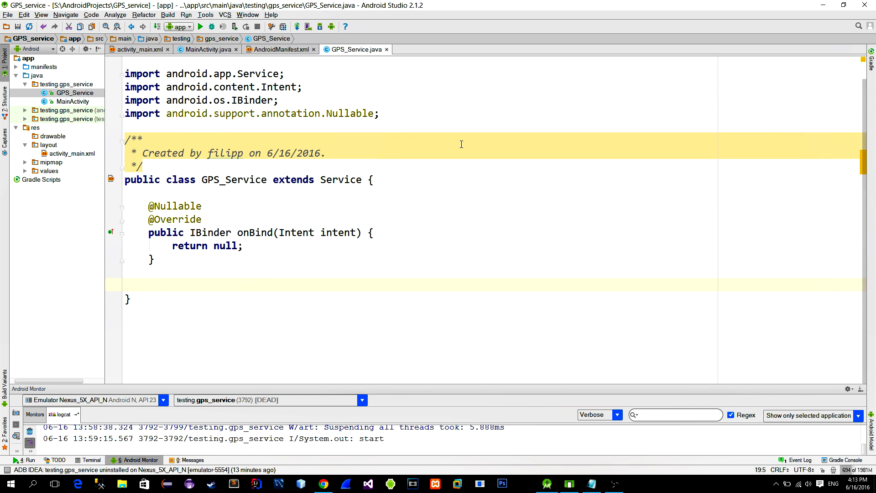
pyautogui.click(148, 284)
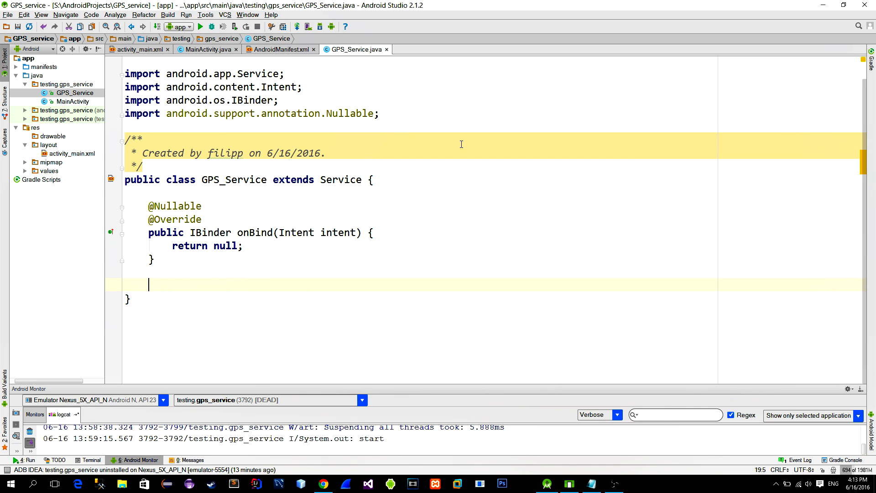
pyautogui.write('private LocationListener listener;')
pyautogui.write('private LocationManager locationManager;')
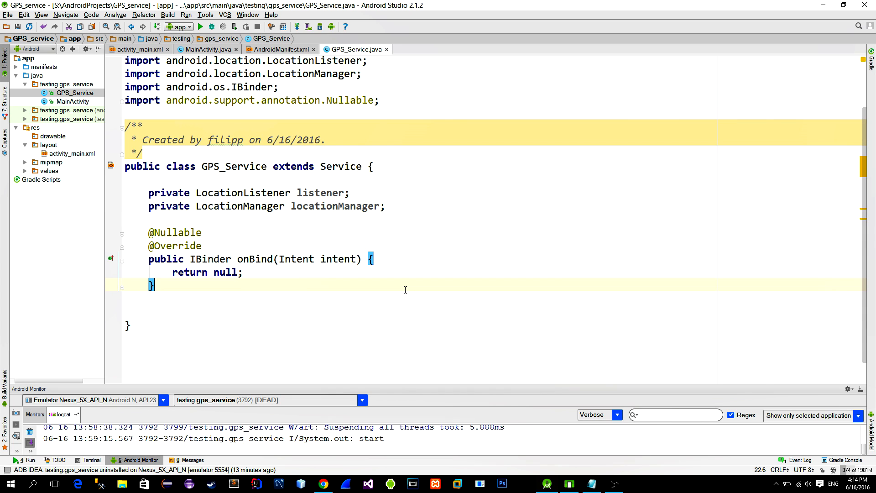
pyautogui.write('oncreate() {')
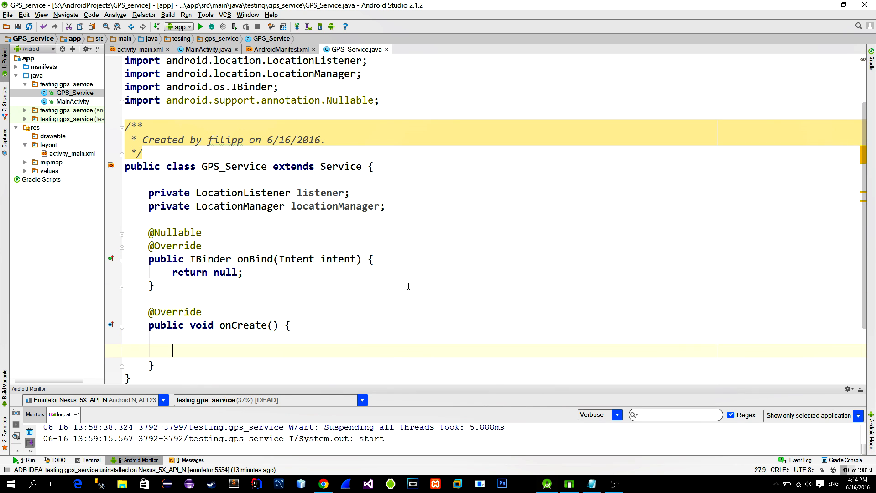
# - Create the LocationListener whose onProviderDisabled starts a settings Intent with FLAG_ACTIVITY_NEW_TASK
pyautogui.write('listener = new LocationListener() {')
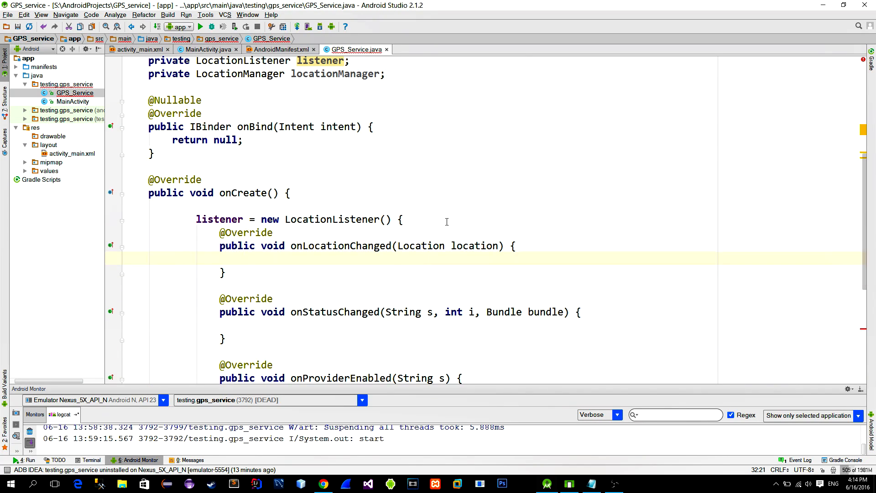
pyautogui.scroll(-3)
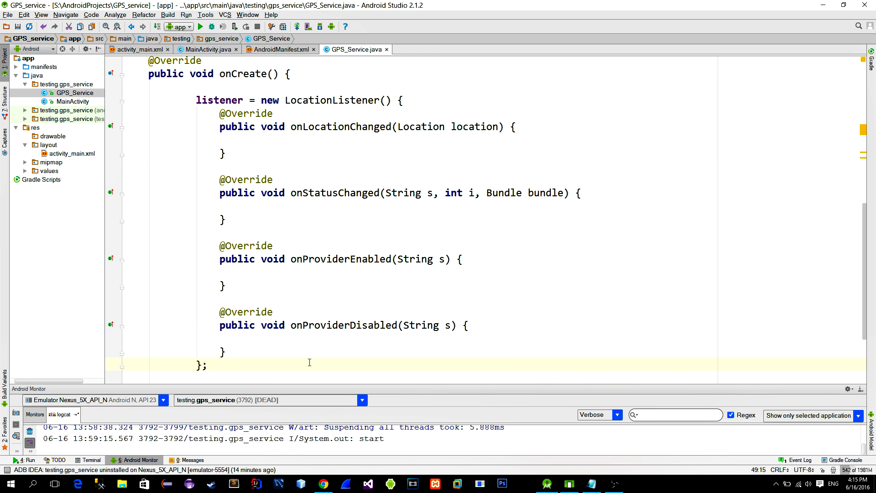
pyautogui.write('Intent')
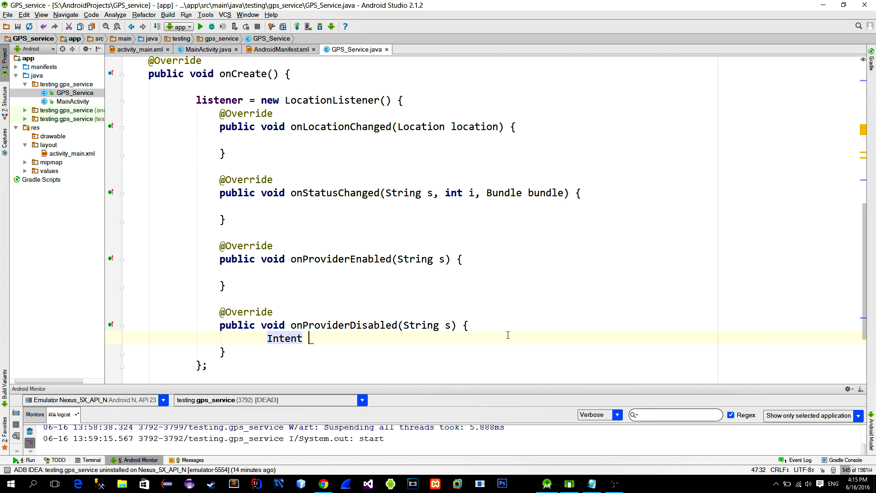
pyautogui.write('i = new Intent(Settings.ACTION_LOCATION_SOURCE_SETTINGS')
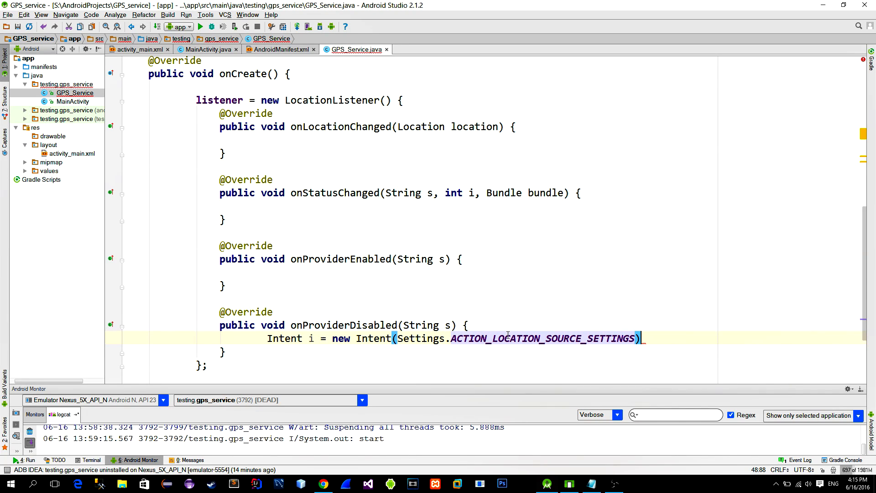
pyautogui.write('i.setFlags(Intent.FLAG_ACTIVITY_NEW_TASK);')
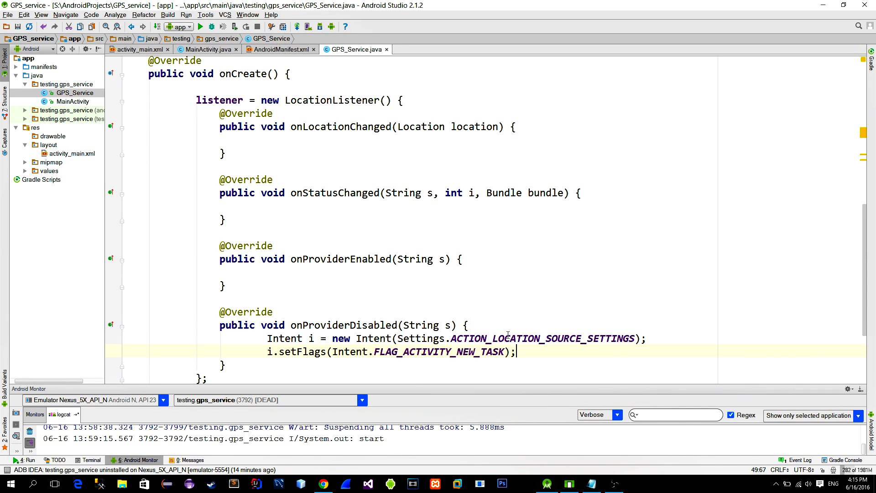
pyautogui.write('startActivity(i);')
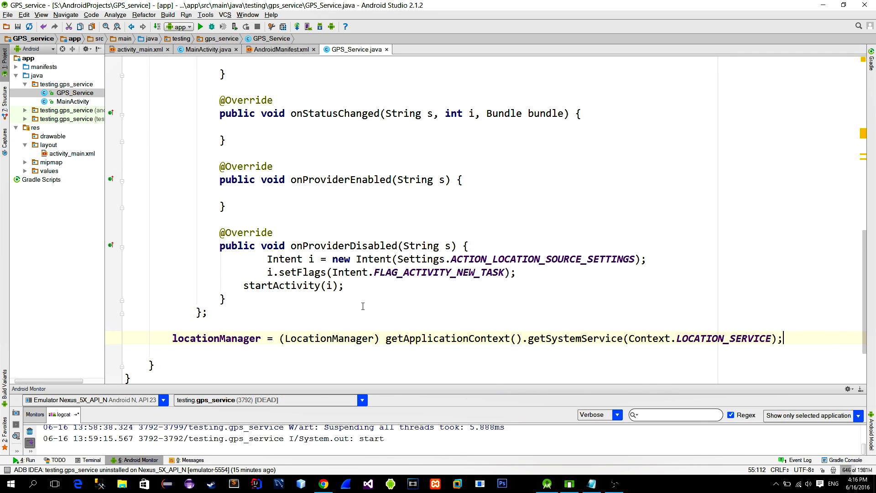
# - Request GPS location updates every 3000 ms with the listener and suppress the permission warning
pyautogui.write('locationManager.requestLocationUpdates(LocationManager.GPS_PROVIDER,3000,0,);')
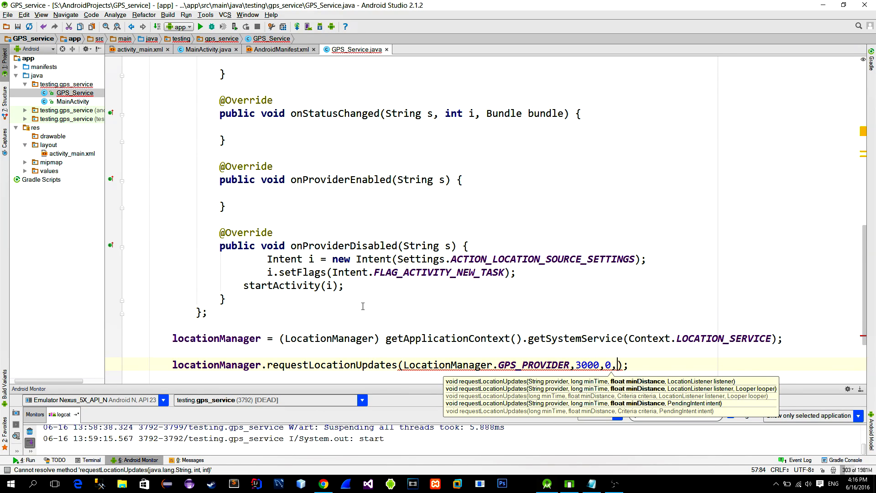
pyautogui.write('listener')
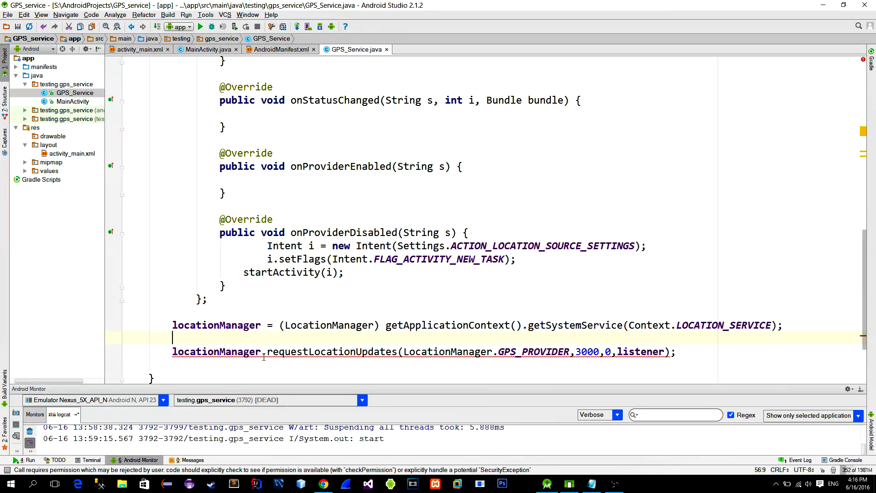
pyautogui.moveTo(284, 351)
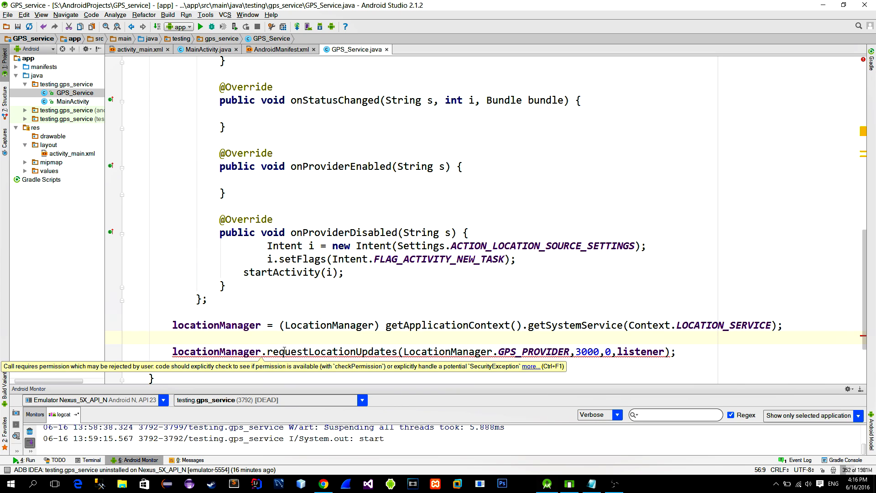
pyautogui.doubleClick(332, 351)
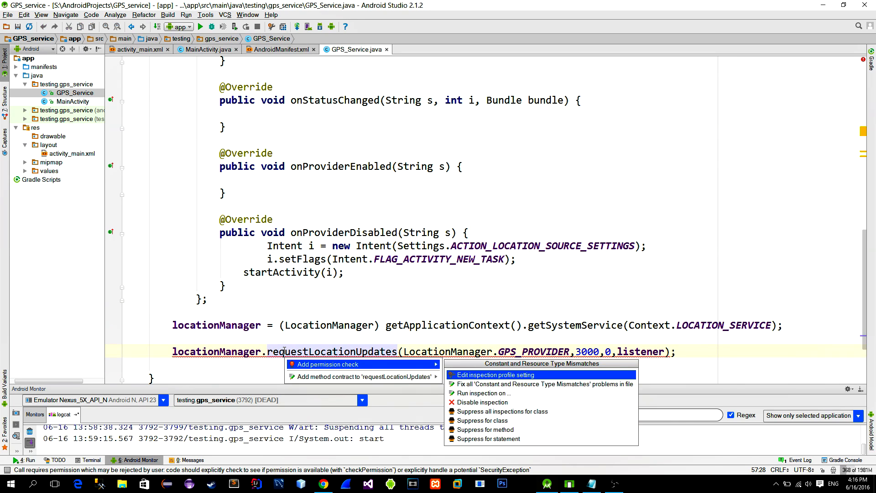
pyautogui.moveTo(487, 438)
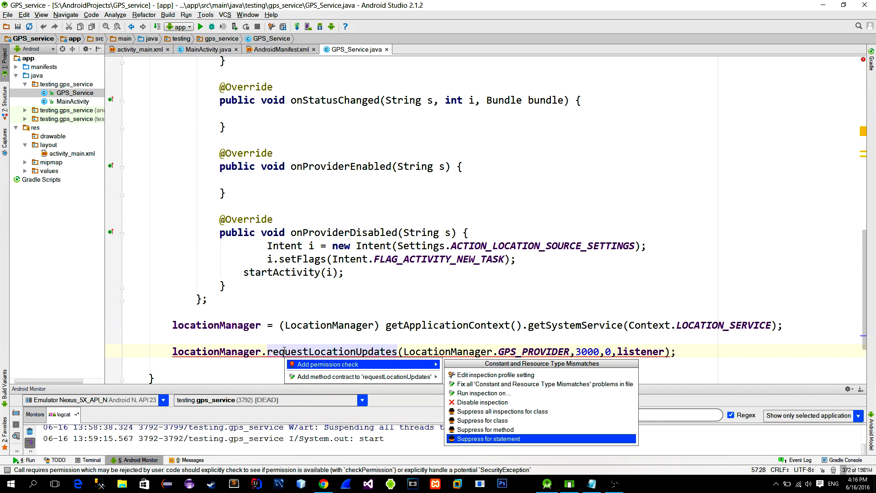
pyautogui.click(488, 438)
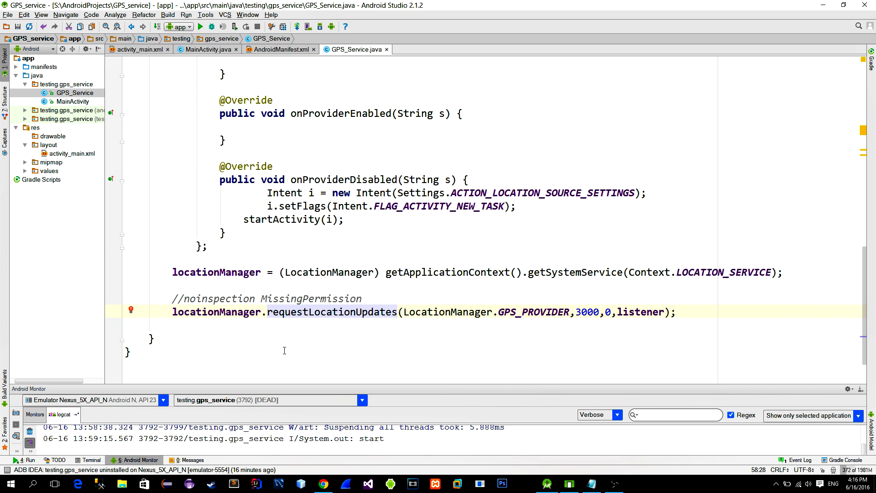
# - Generate onDestroy with super.onDestroy() and an if(locationManager != null) cleanup check
pyautogui.write('Override')
pyautogui.write('if(')
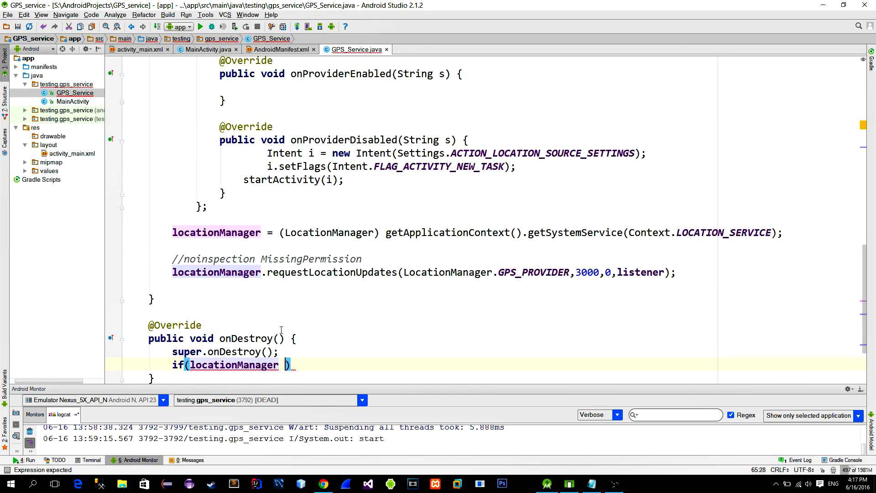
pyautogui.write('lo')
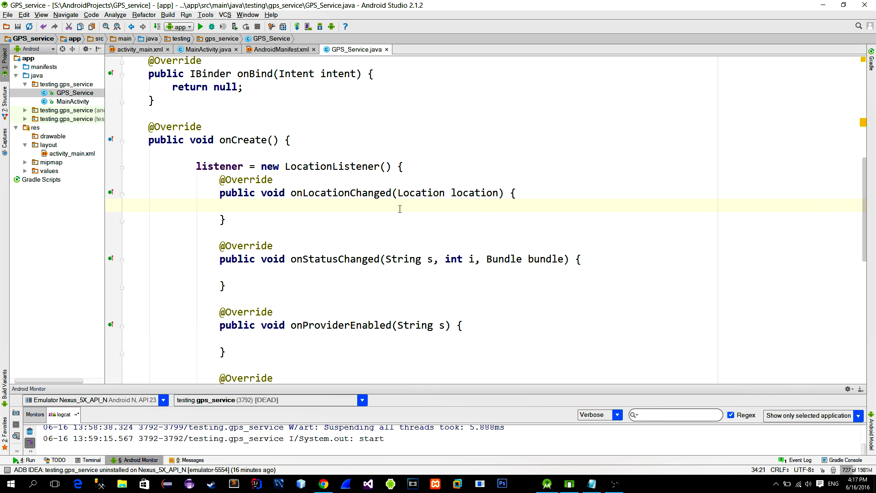
# - In onLocationChanged, broadcast a "location_update" Intent with "coordinates" extra of longitude and latitude
pyautogui.write('Intent i = new I')
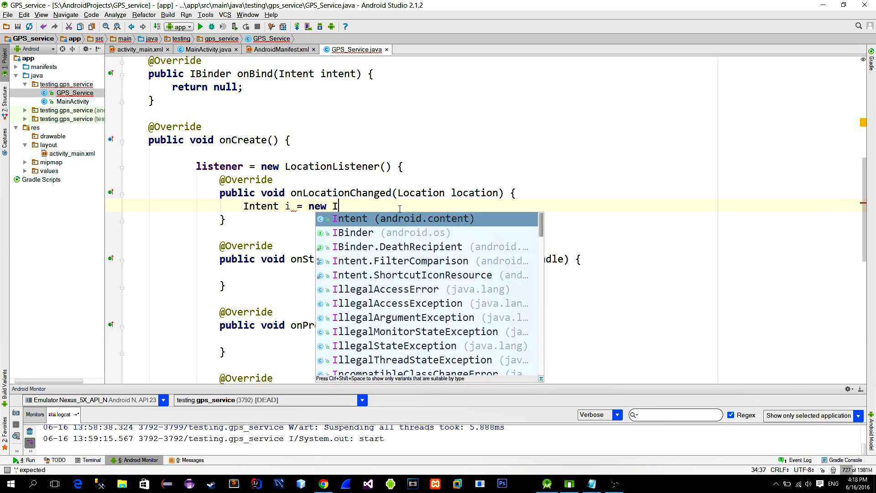
pyautogui.press('Enter')
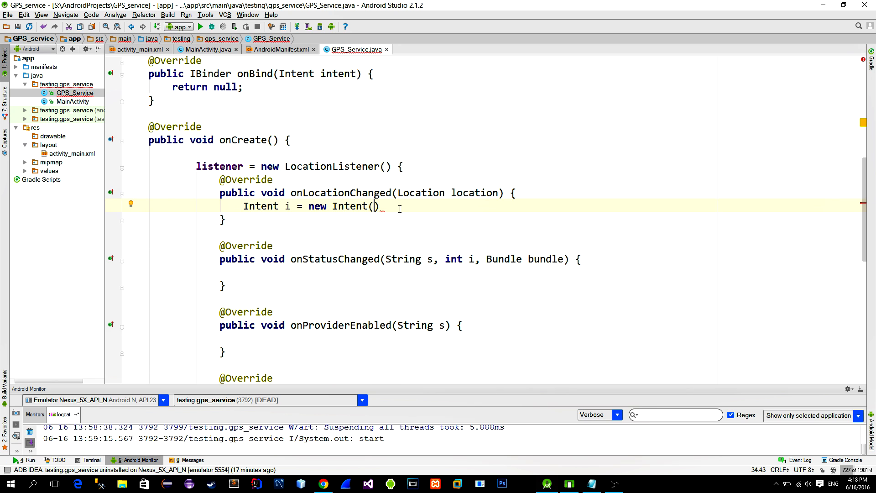
pyautogui.write('"location_update"')
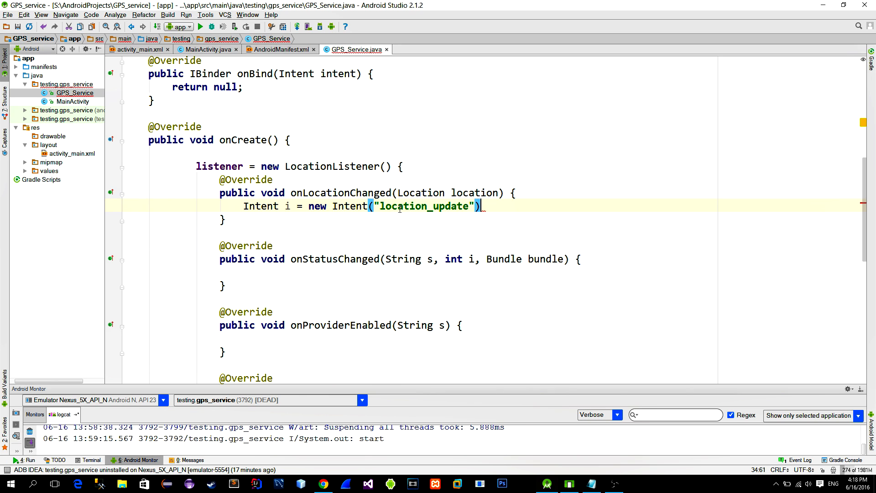
pyautogui.write(';')
pyautogui.write('i.putExtra("')
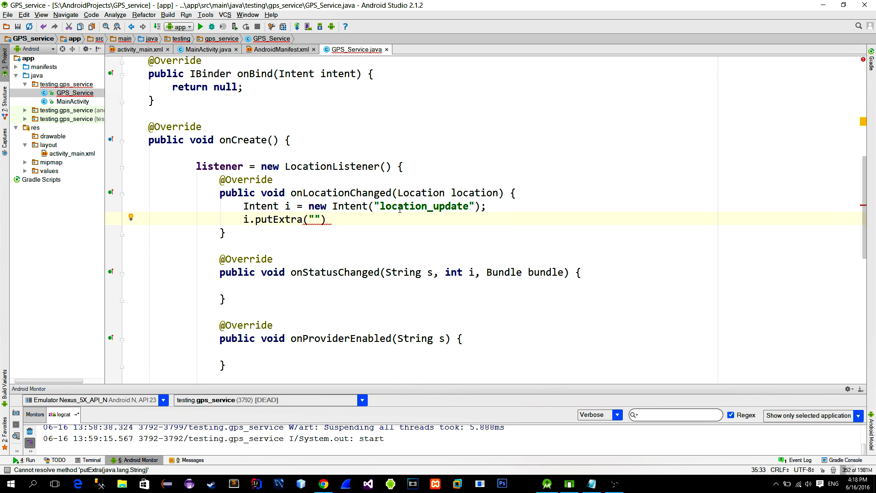
pyautogui.write('coordinates",')
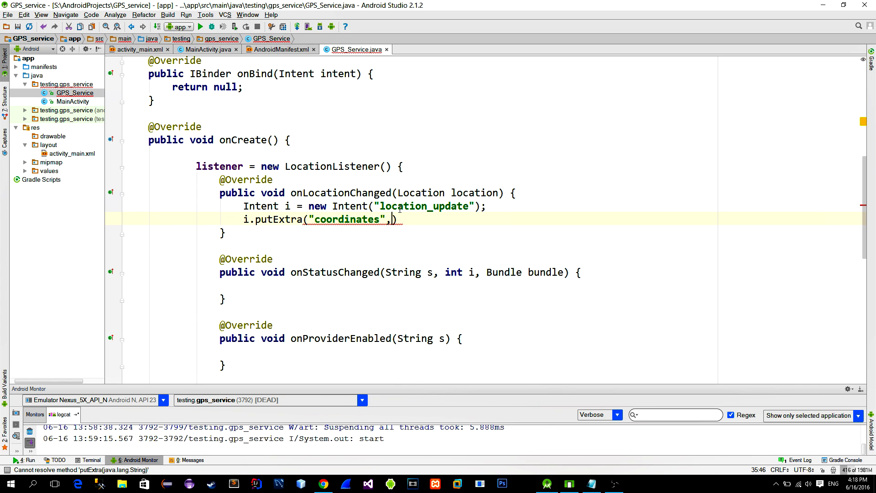
pyautogui.write('location.getLongitude()+)')
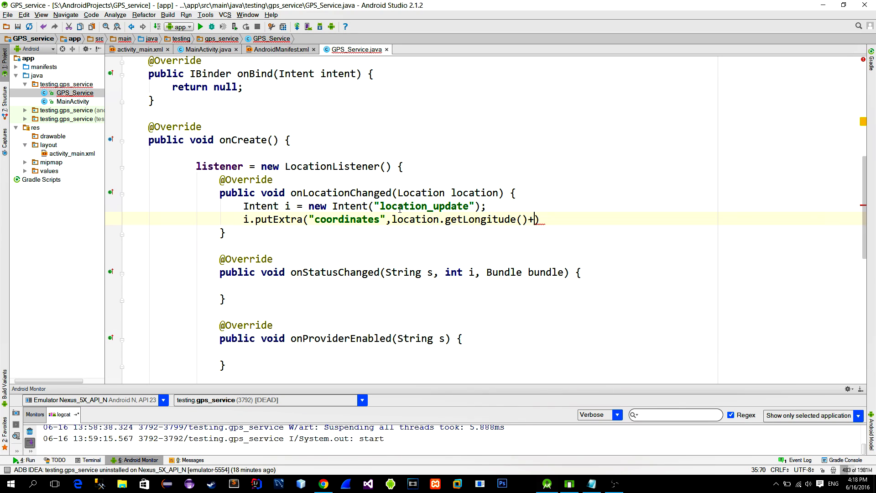
pyautogui.write('" "+location.getLatitude());')
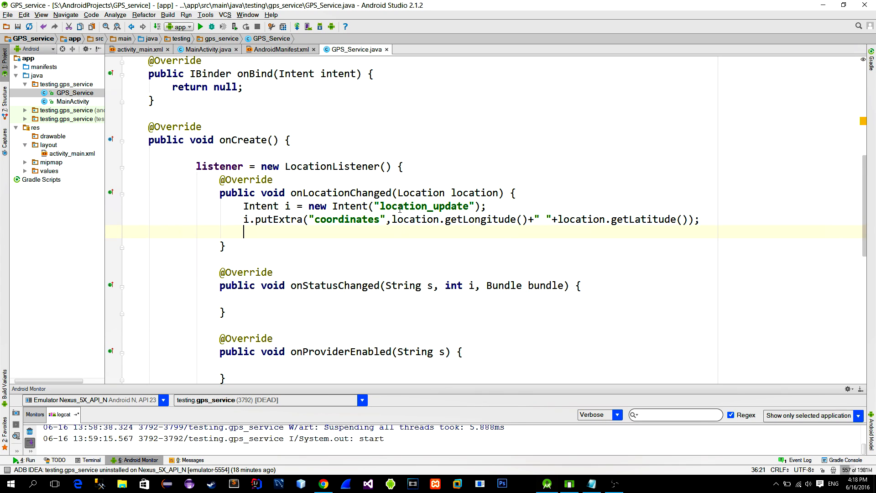
pyautogui.write('sendBroadcast(i);')
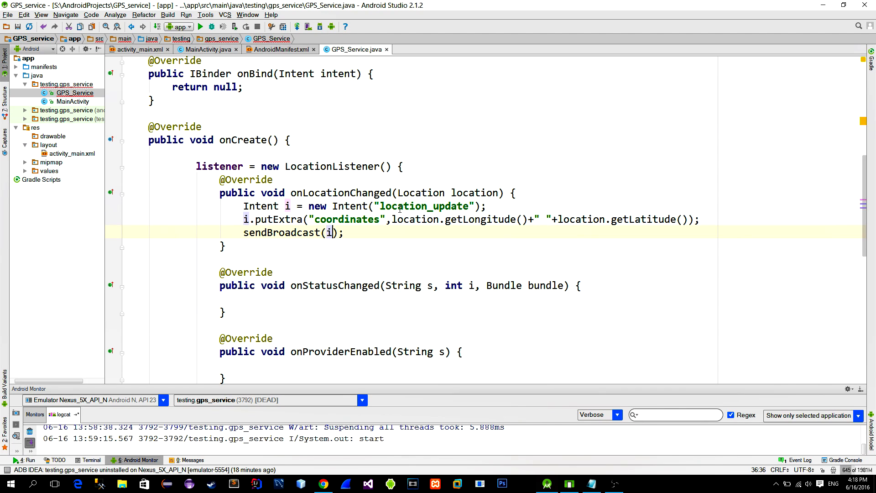
pyautogui.click(209, 50)
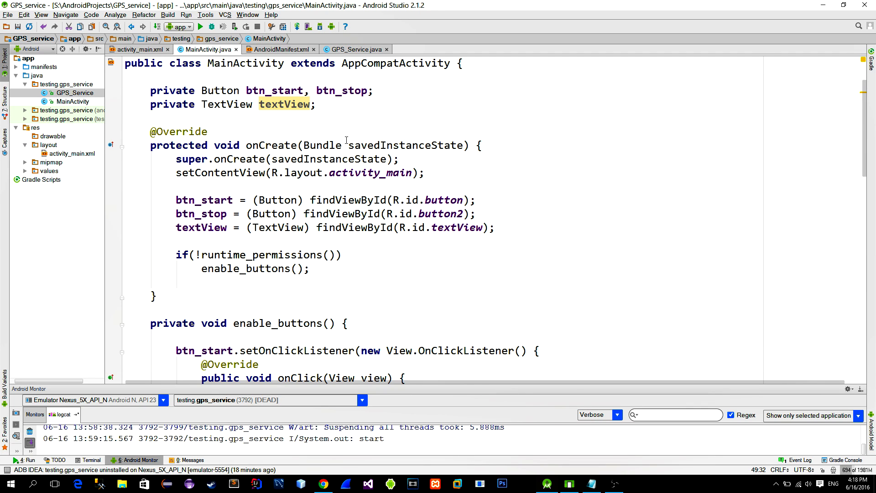
# - Declare a private broadcastReceiver field and register it in onResume with a new IntentFilter
pyautogui.write('private BroadcastReceiver')
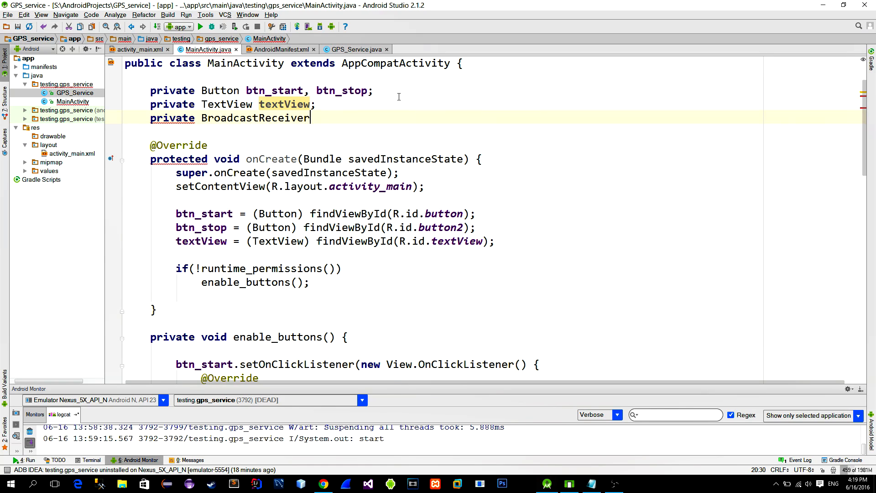
pyautogui.write('broadcastReceiver;')
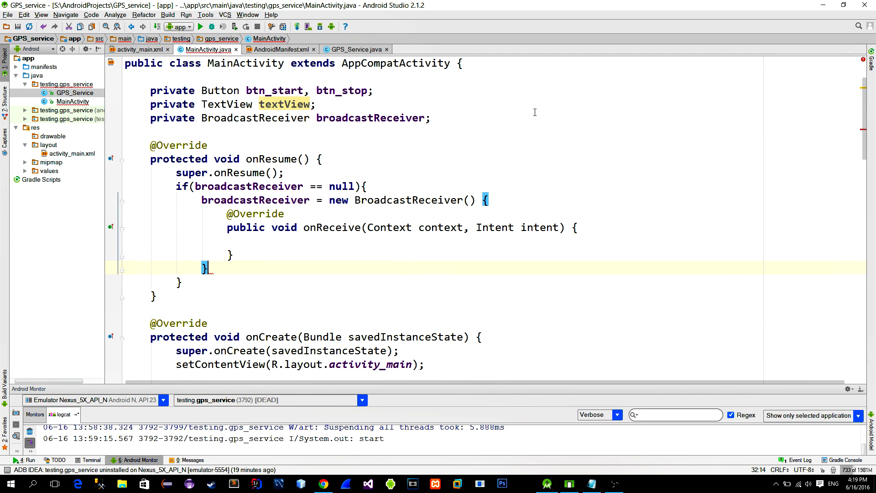
pyautogui.write('registerReceiver(')
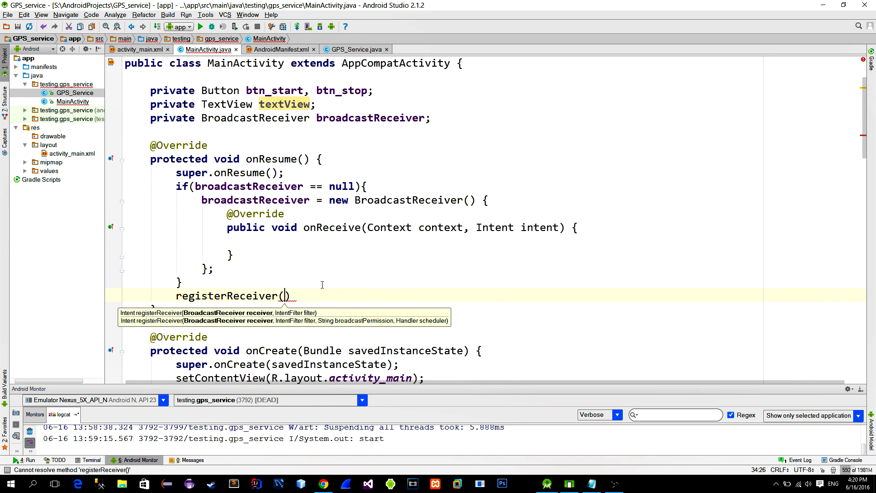
pyautogui.write('broadcastReceiver')
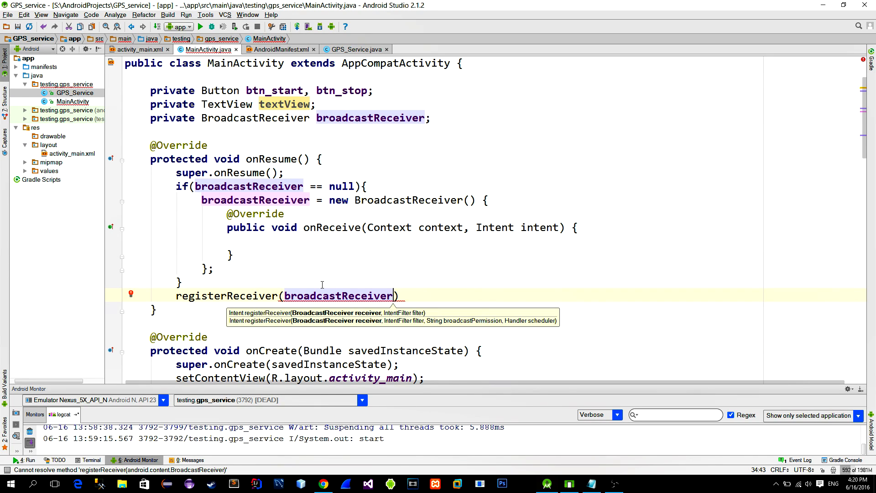
pyautogui.write(',')
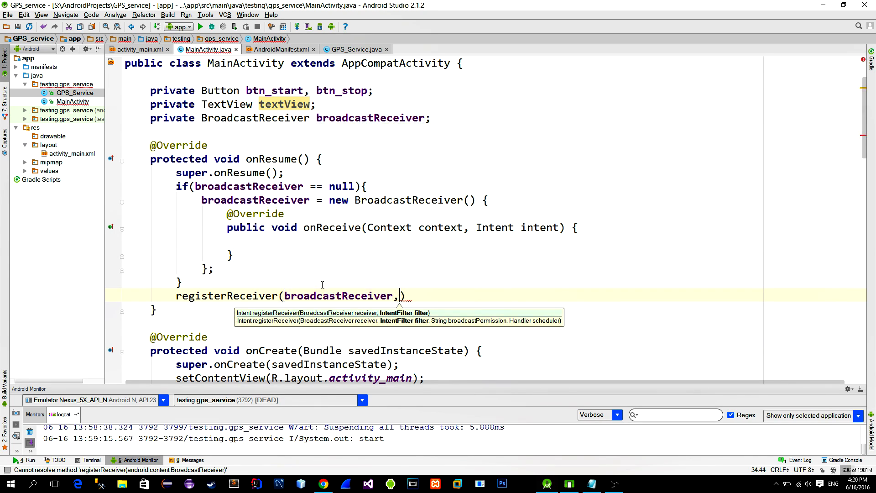
pyautogui.write('new')
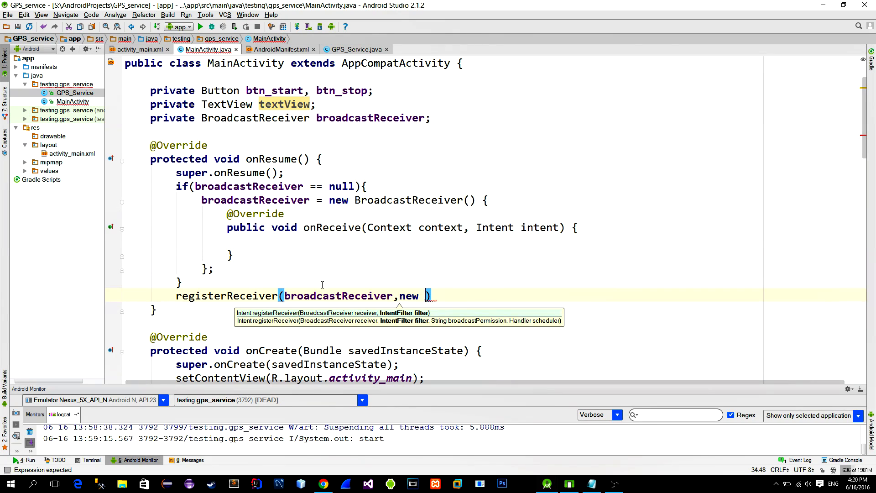
# - Copy the "location_update" action name from GPS_Service.java into MainActivity's IntentFilter
pyautogui.write('IntentFilter("")')
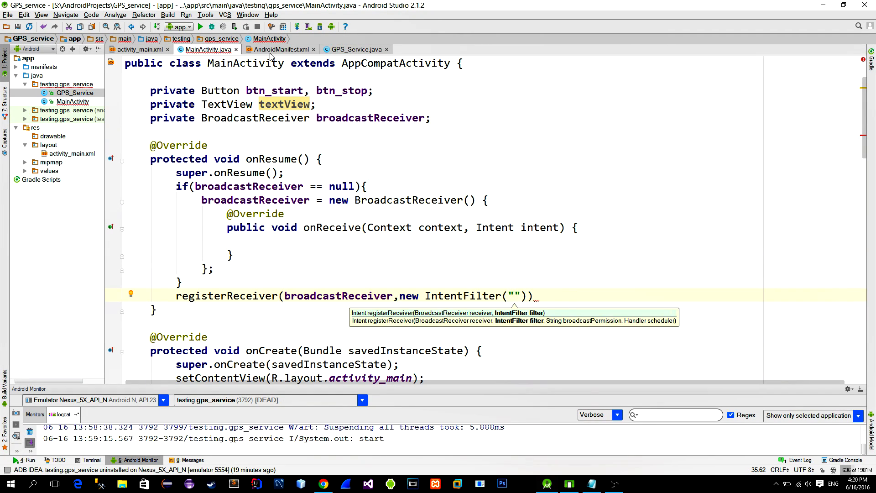
pyautogui.click(355, 49)
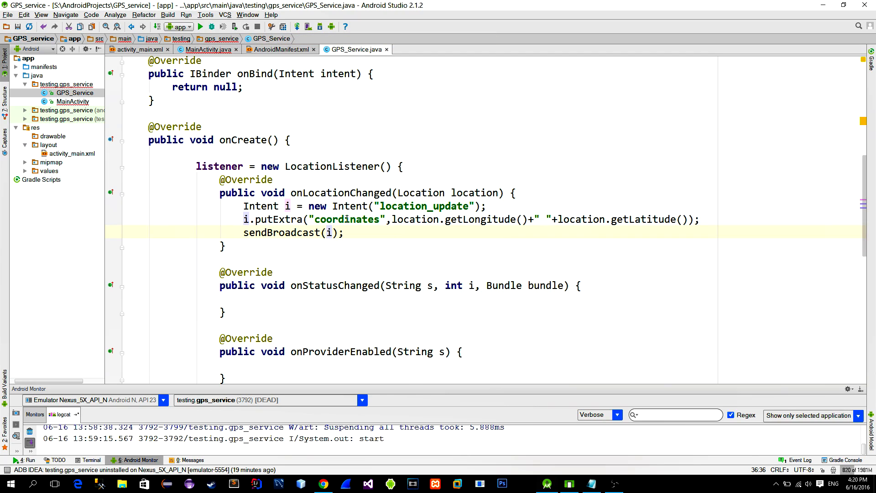
pyautogui.doubleClick(424, 206)
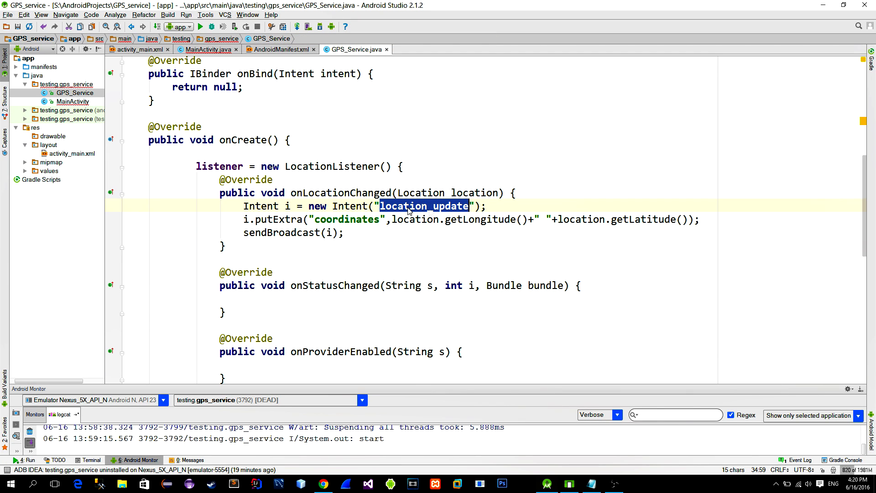
pyautogui.moveTo(208, 49)
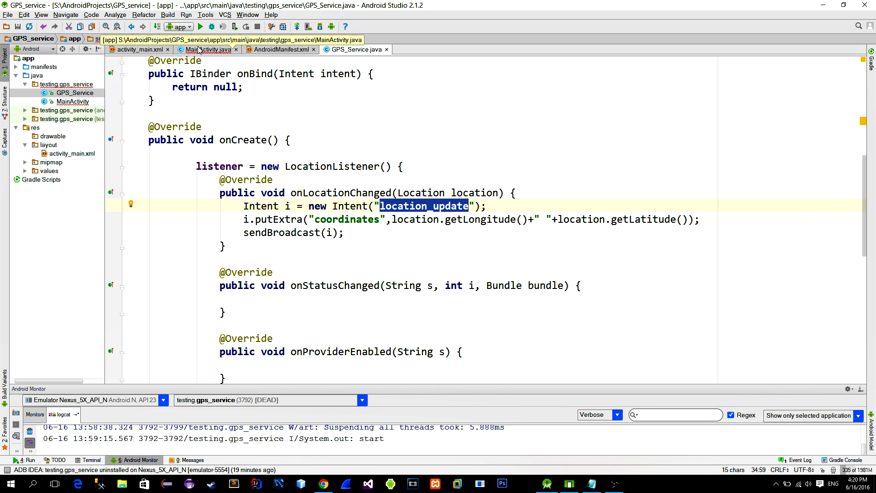
pyautogui.click(209, 49)
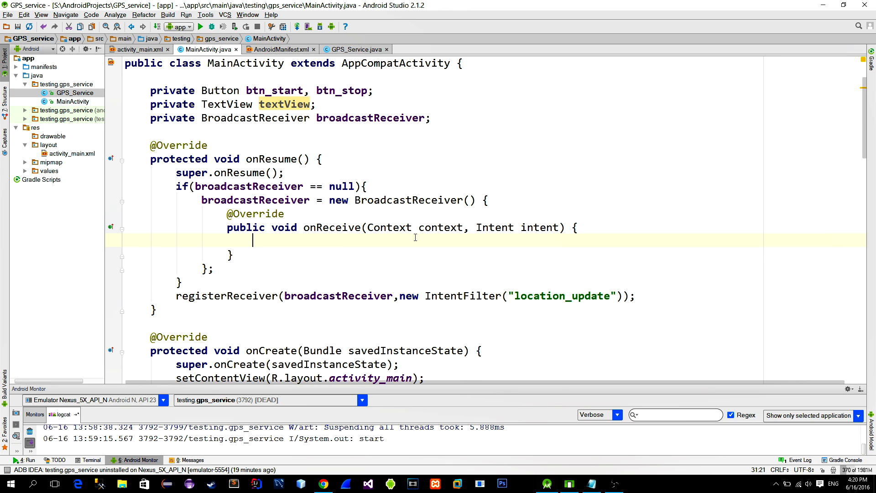
# - In onReceive, append "\n" plus the intent's "coordinates" extra to textView
pyautogui.write('textView.append(:);')
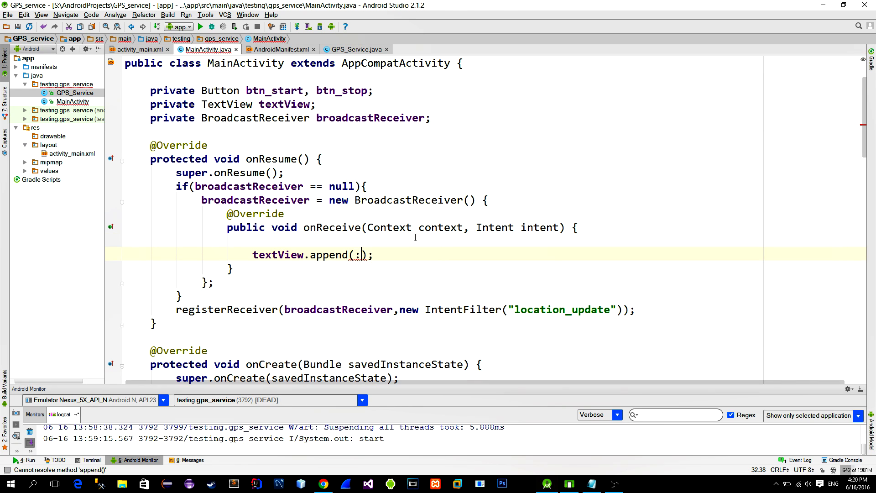
pyautogui.write('"\\n" +intent.getExtras().get("')
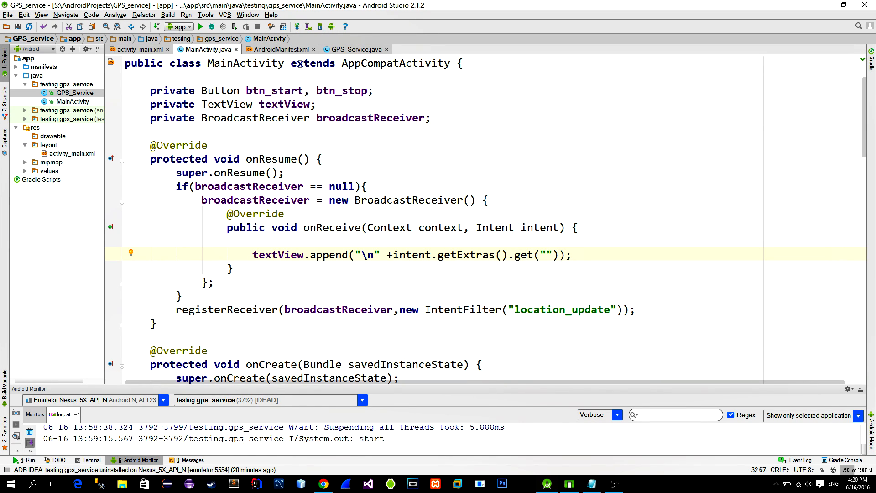
pyautogui.write('coordinates')
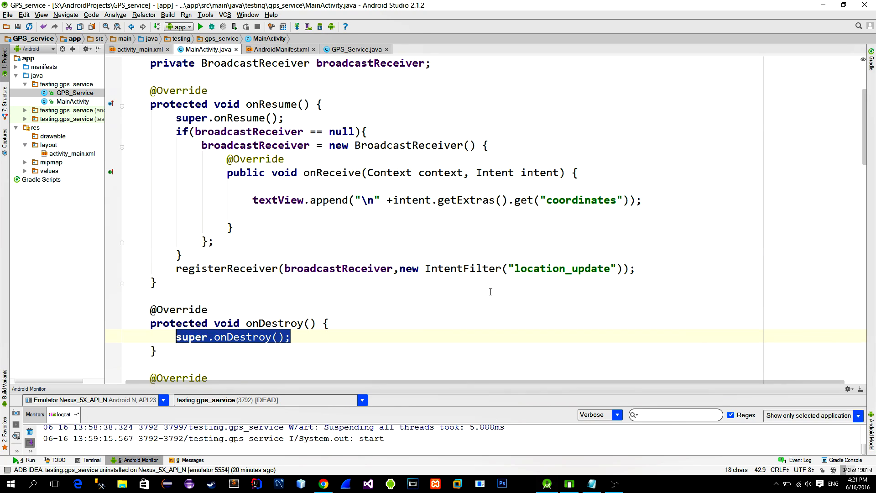
# - In onDestroy, unregister broadcastReceiver when it is not null
pyautogui.write('if(broadcastReceiver)')
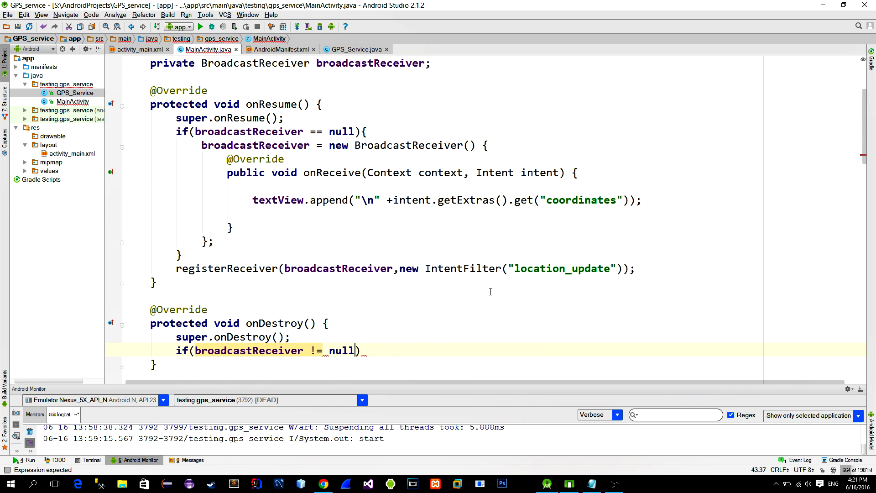
pyautogui.write('unregisterReceiver(broadcastReceiver);')
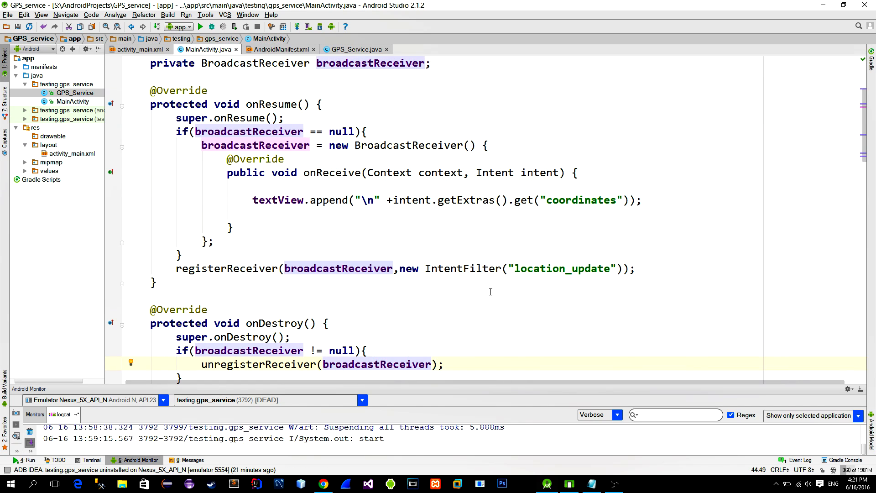
pyautogui.scroll(-3)
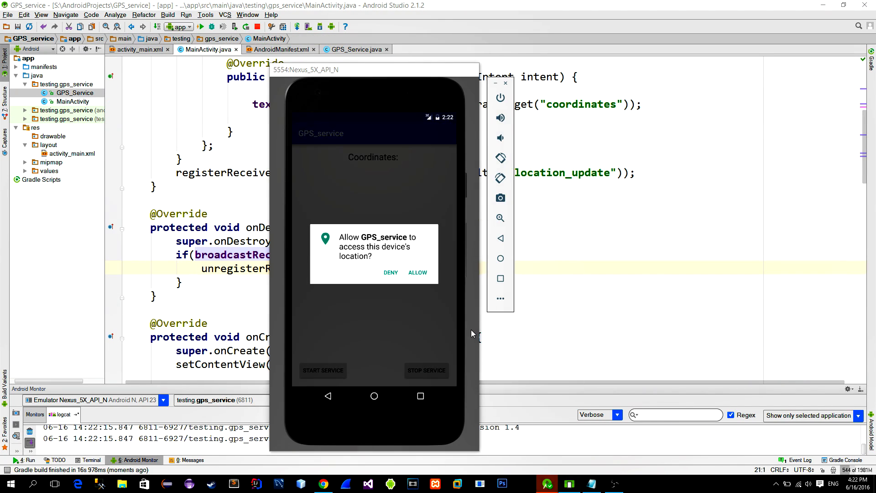
# - Allow GPS_service location access in the emulator and start the GPS service
pyautogui.click(417, 272)
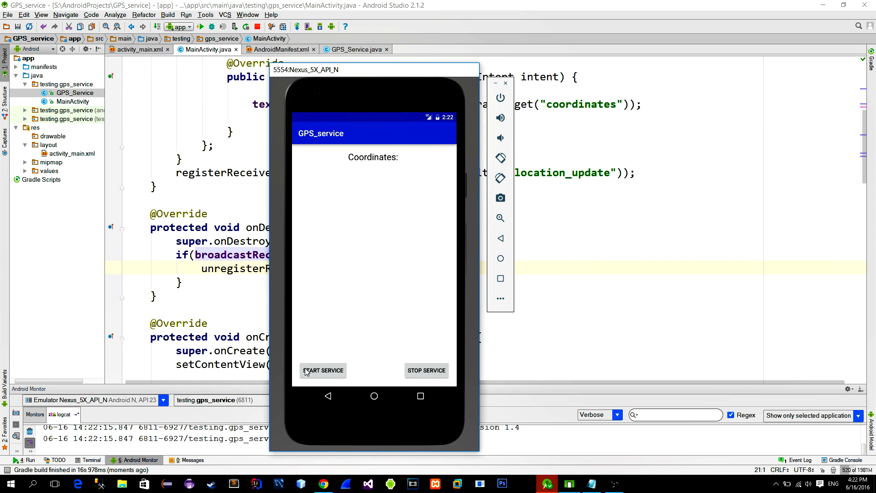
pyautogui.click(323, 371)
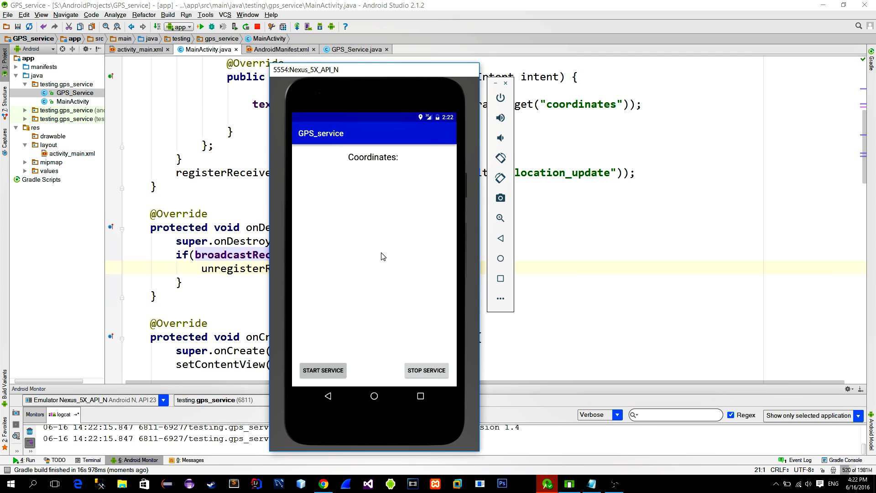
pyautogui.moveTo(436, 135)
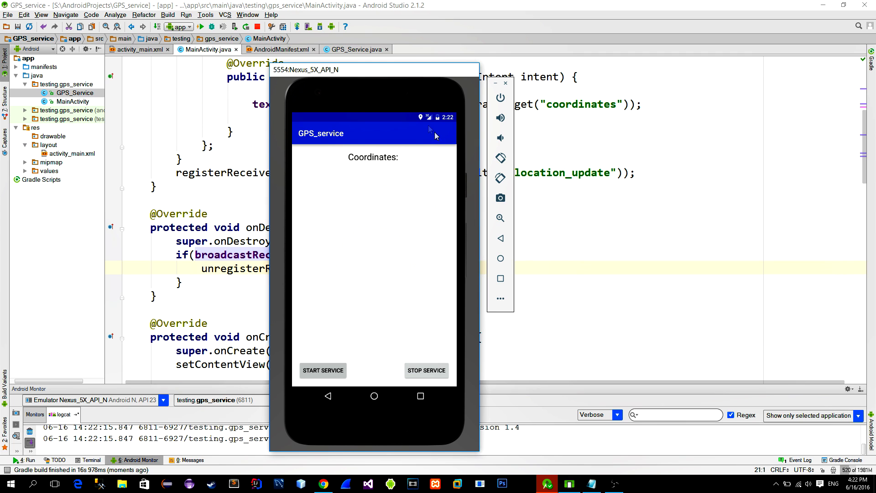
pyautogui.moveTo(418, 117)
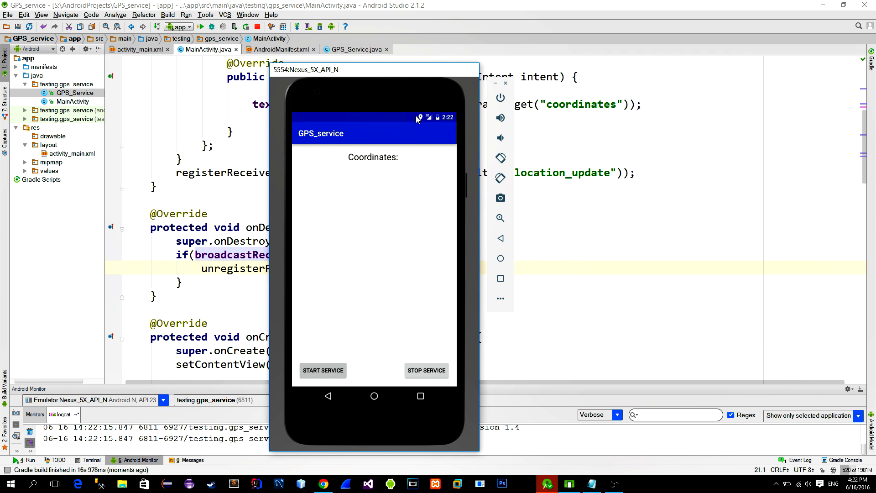
pyautogui.moveTo(480, 282)
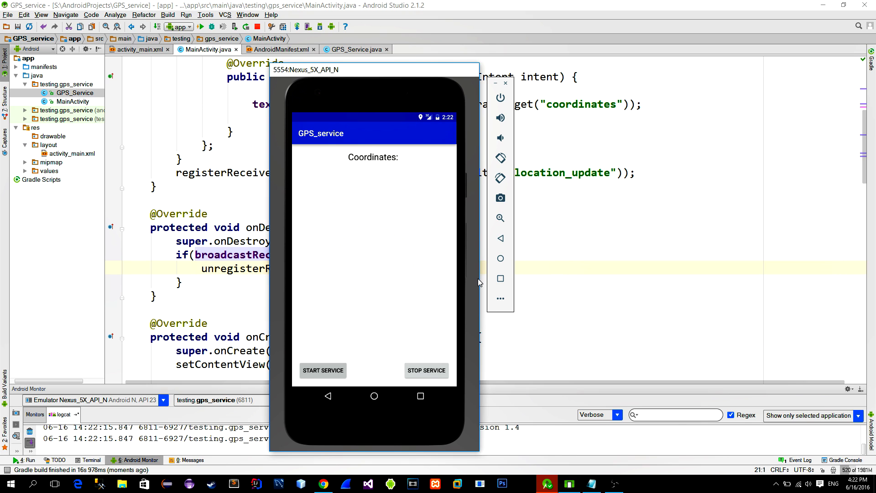
pyautogui.moveTo(493, 298)
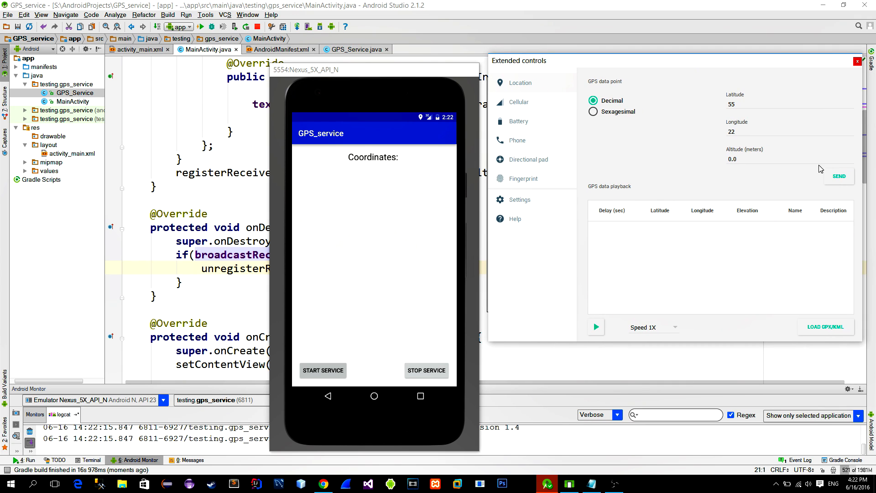
# - Send the 22, 55 mock location from Extended controls and begin editing the longitude
pyautogui.click(838, 176)
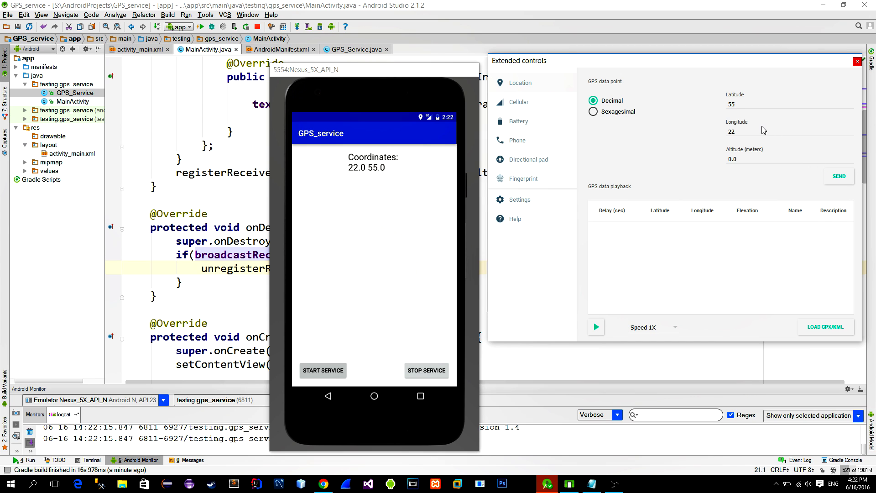
pyautogui.click(838, 176)
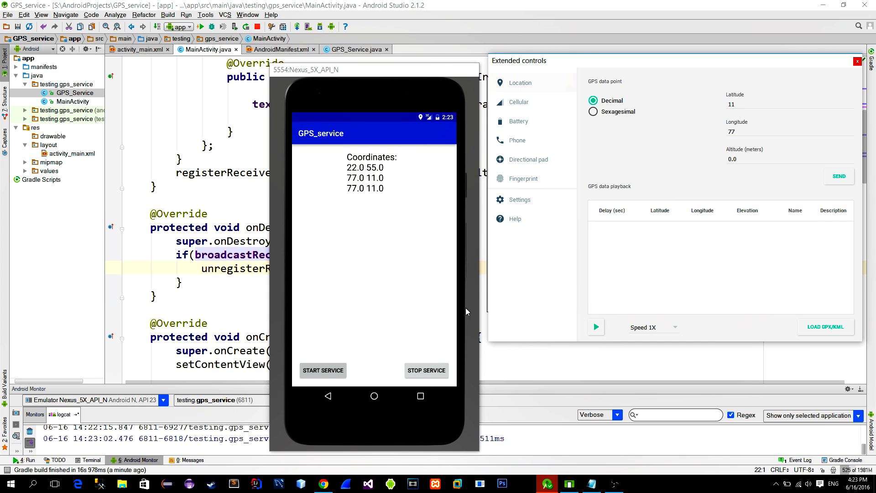